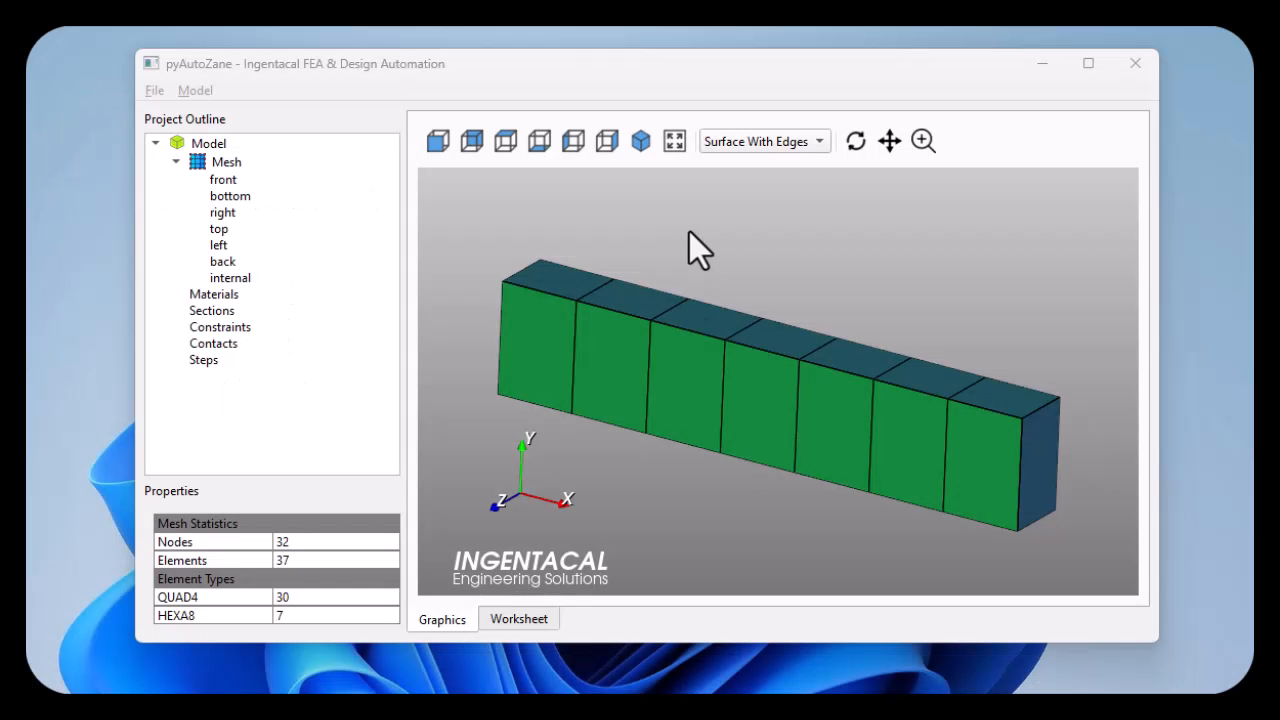
Orbit the beam model to view its end, front and top faces.
{"action": "left_click_drag", "start_coordinate": [700, 250], "coordinate": [764, 300]}
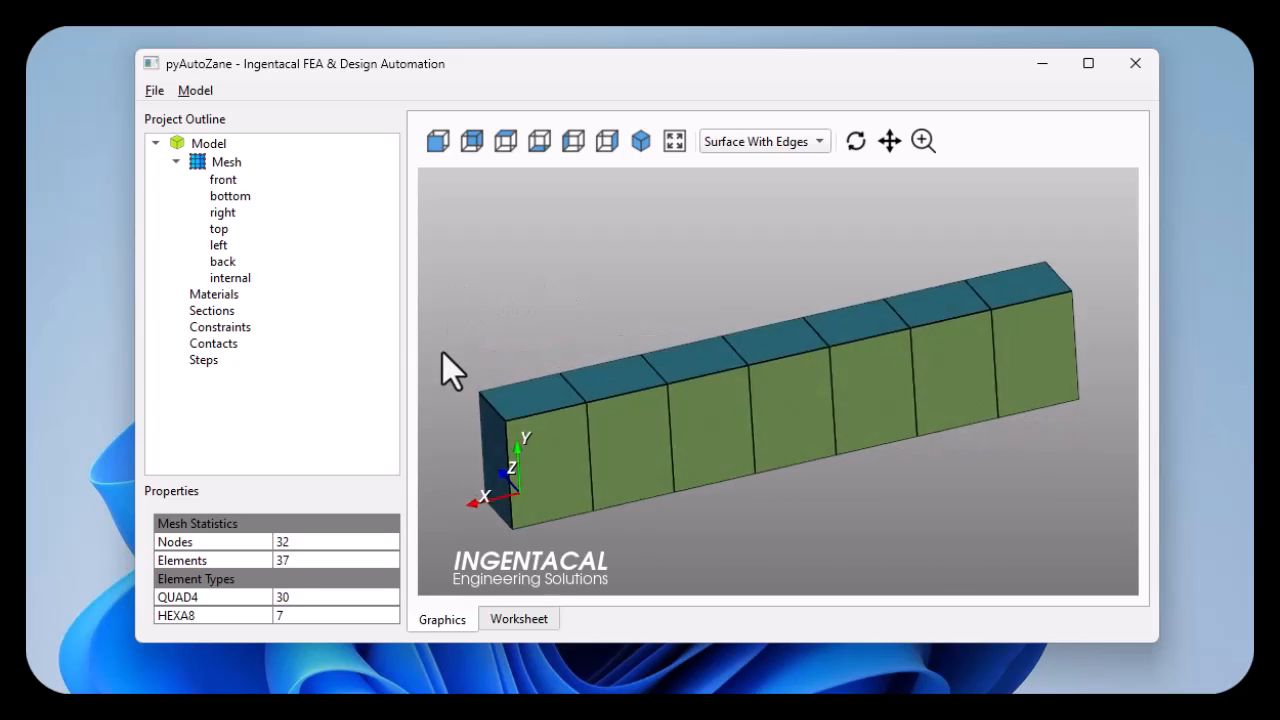
{"action": "left_click_drag", "start_coordinate": [450, 370], "coordinate": [724, 280]}
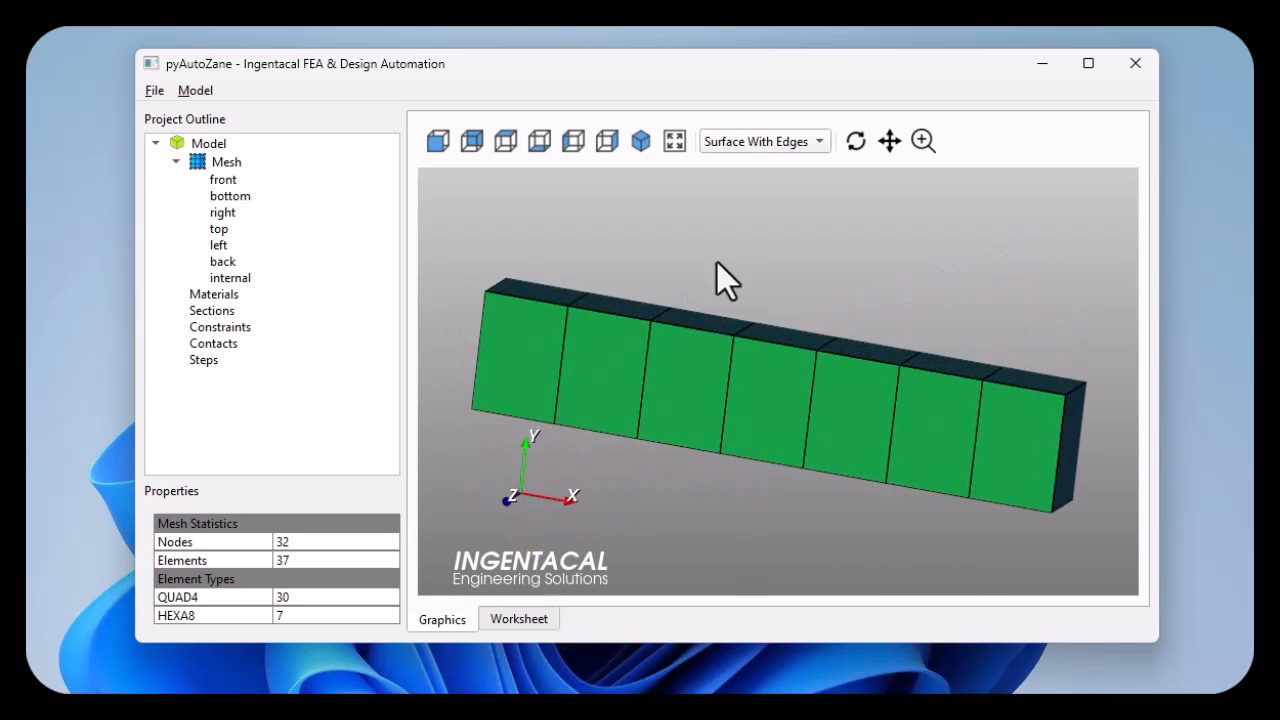
{"action": "left_click_drag", "start_coordinate": [724, 280], "coordinate": [804, 340]}
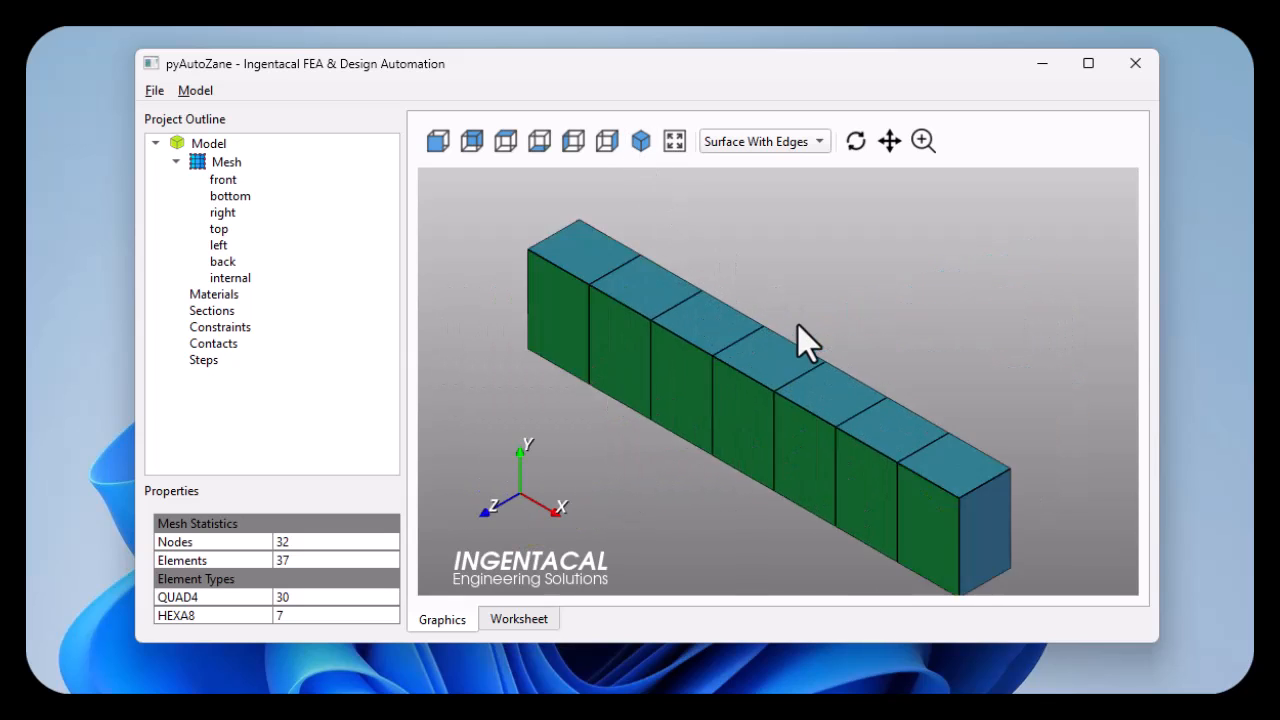
{"action": "left_click_drag", "start_coordinate": [800, 340], "coordinate": [730, 420]}
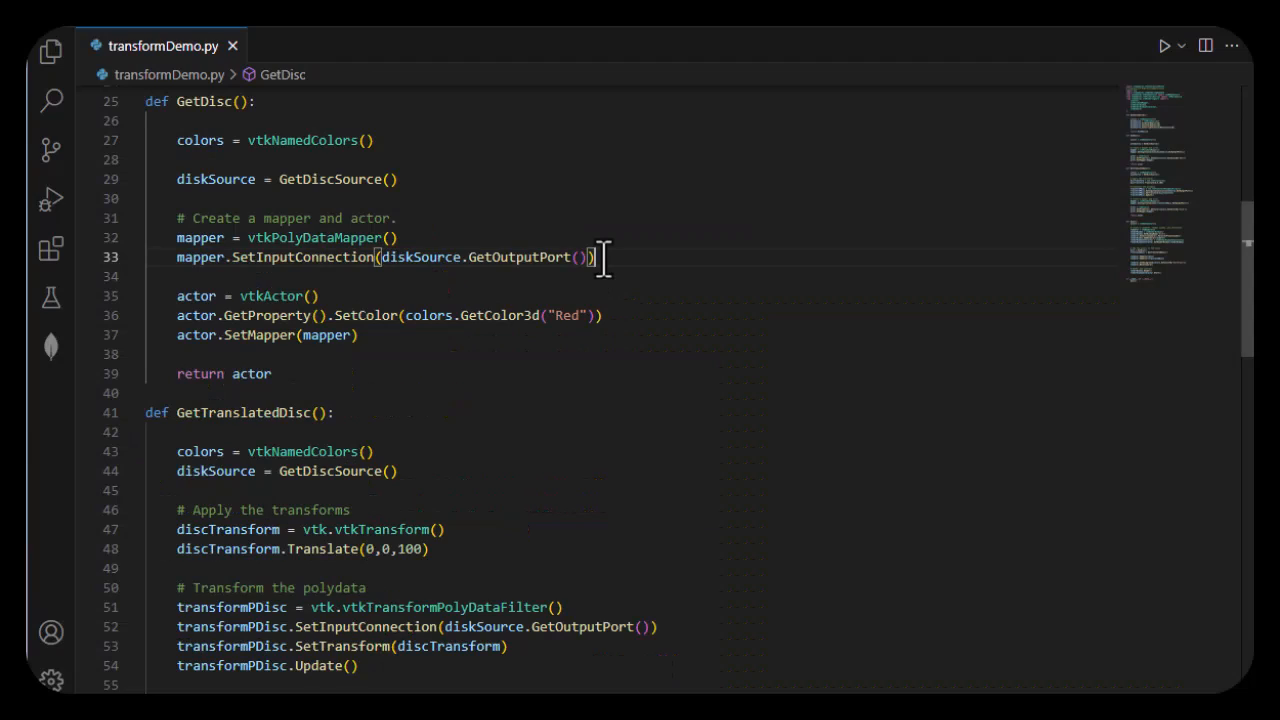
{"action": "mouse_move", "coordinate": [630, 324]}
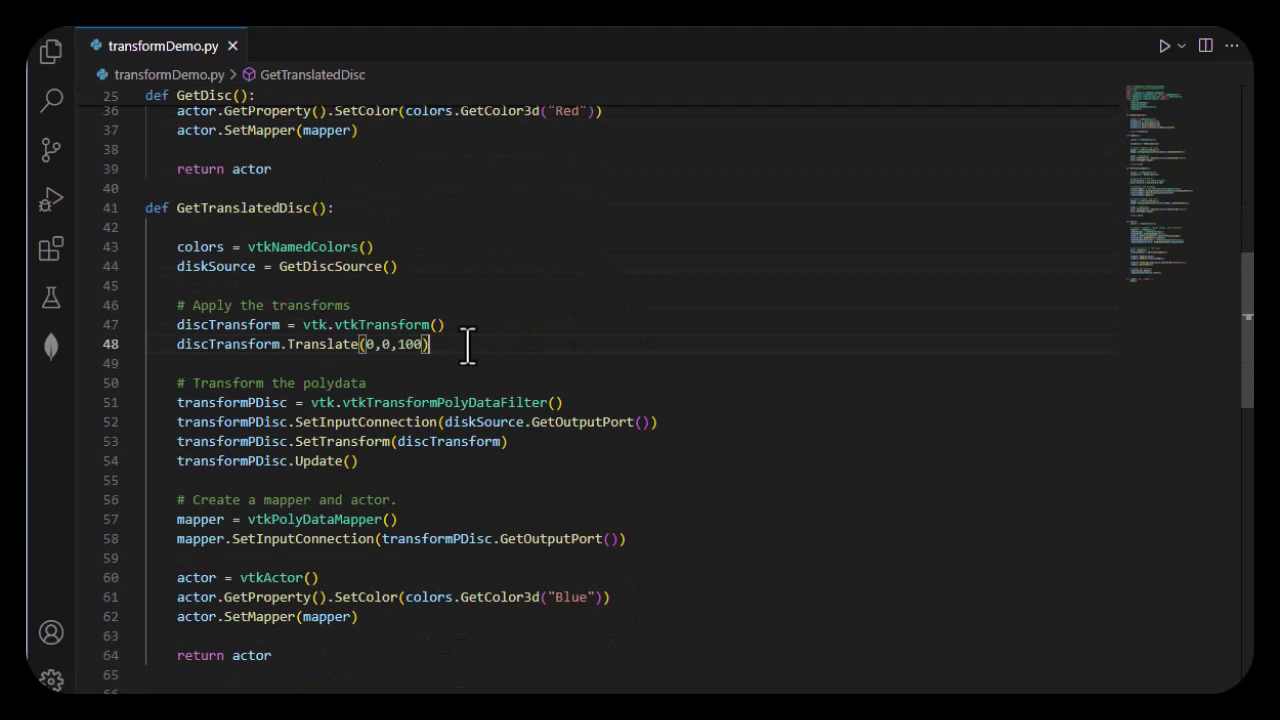
{"action": "mouse_move", "coordinate": [642, 422]}
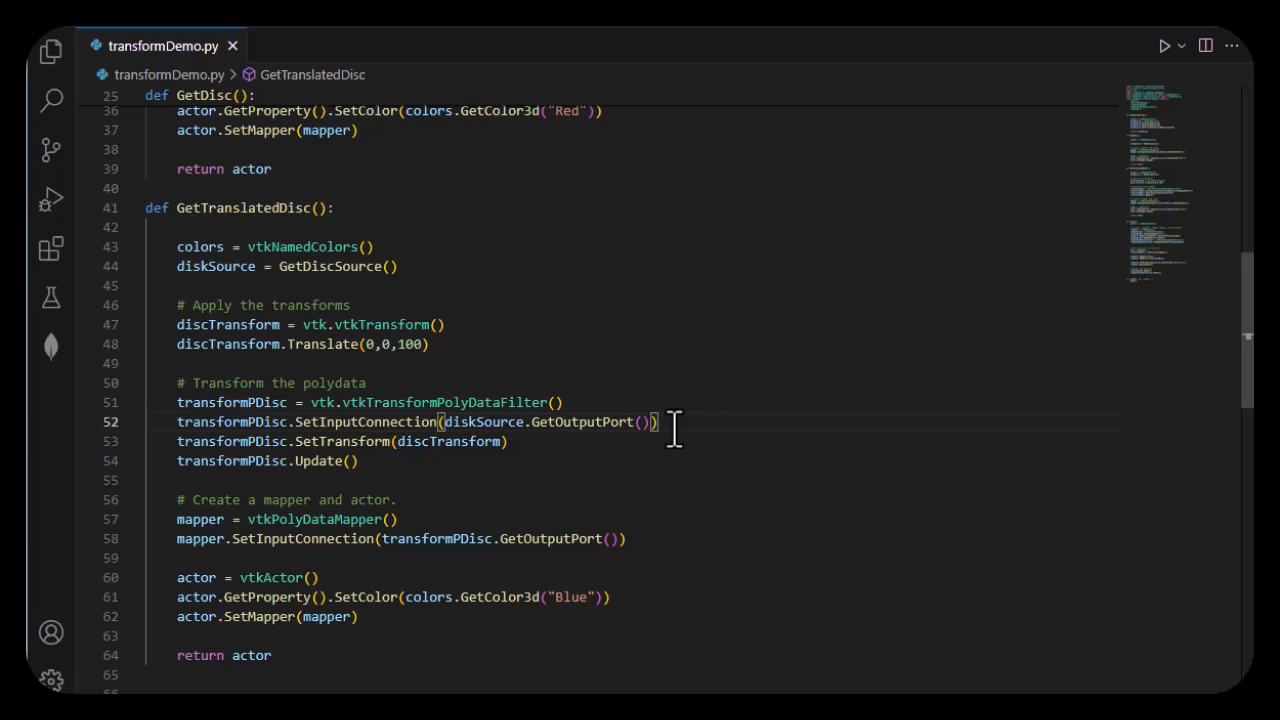
Run transformDemo.py so the Disk window shows the red disc and translated blue disc.
{"action": "left_click", "coordinate": [626, 540]}
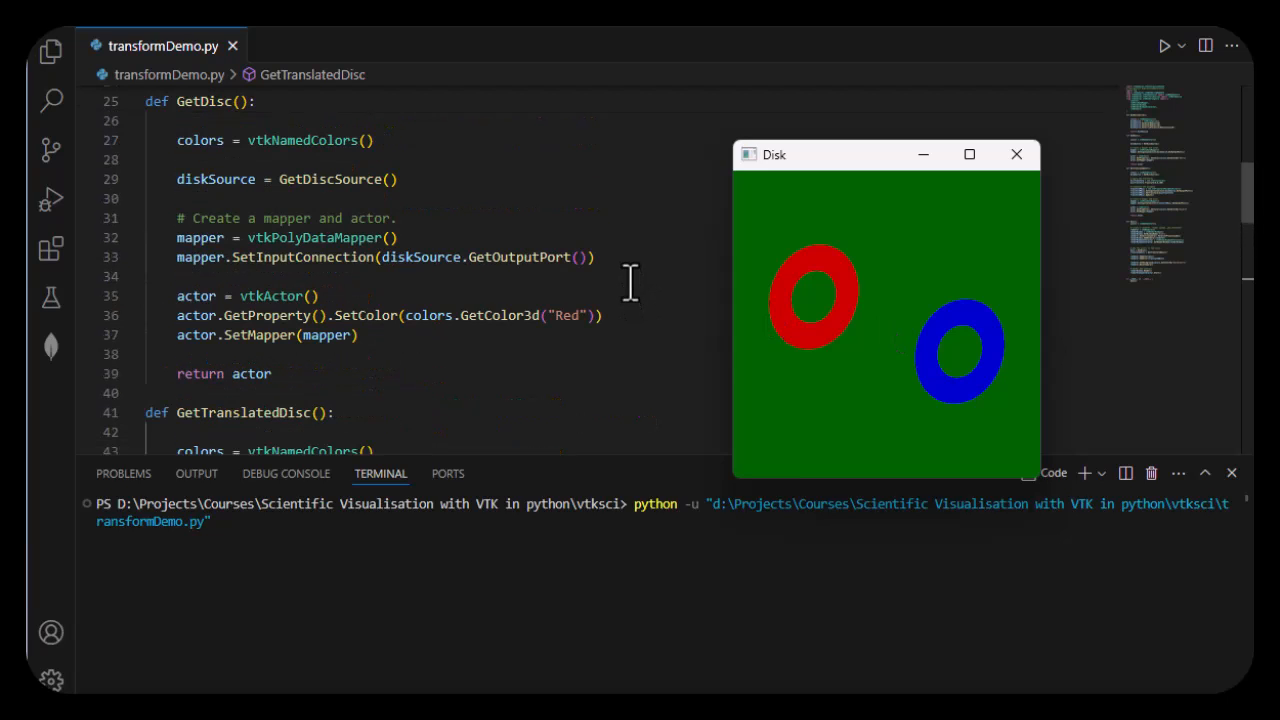
{"action": "mouse_move", "coordinate": [630, 320]}
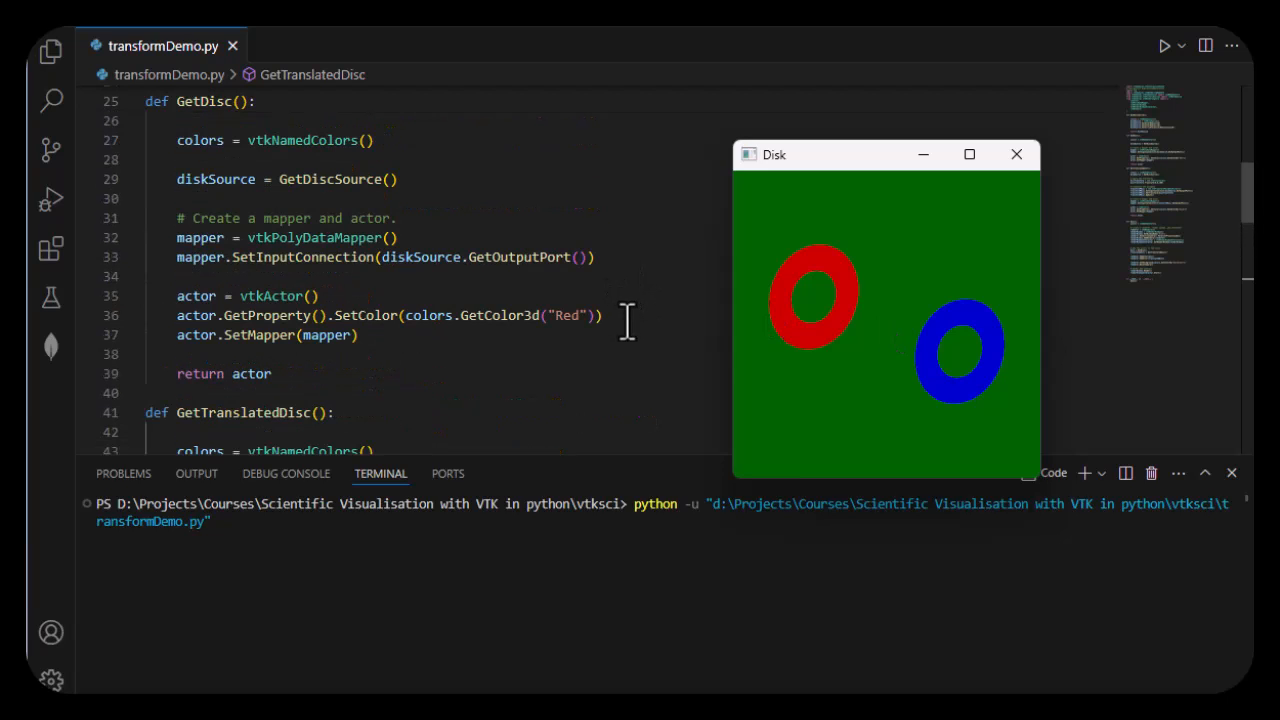
{"action": "scroll", "scroll_direction": "down", "scroll_amount": 3}
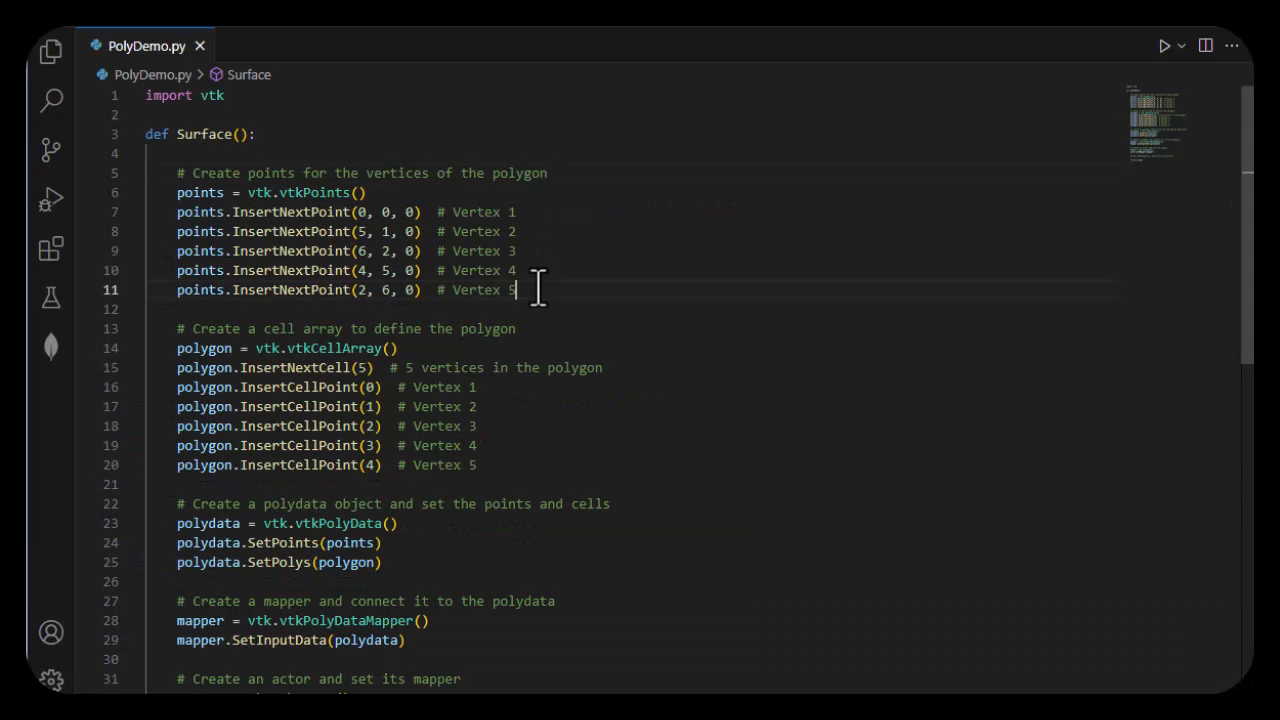
{"action": "scroll", "scroll_direction": "down", "scroll_amount": 3}
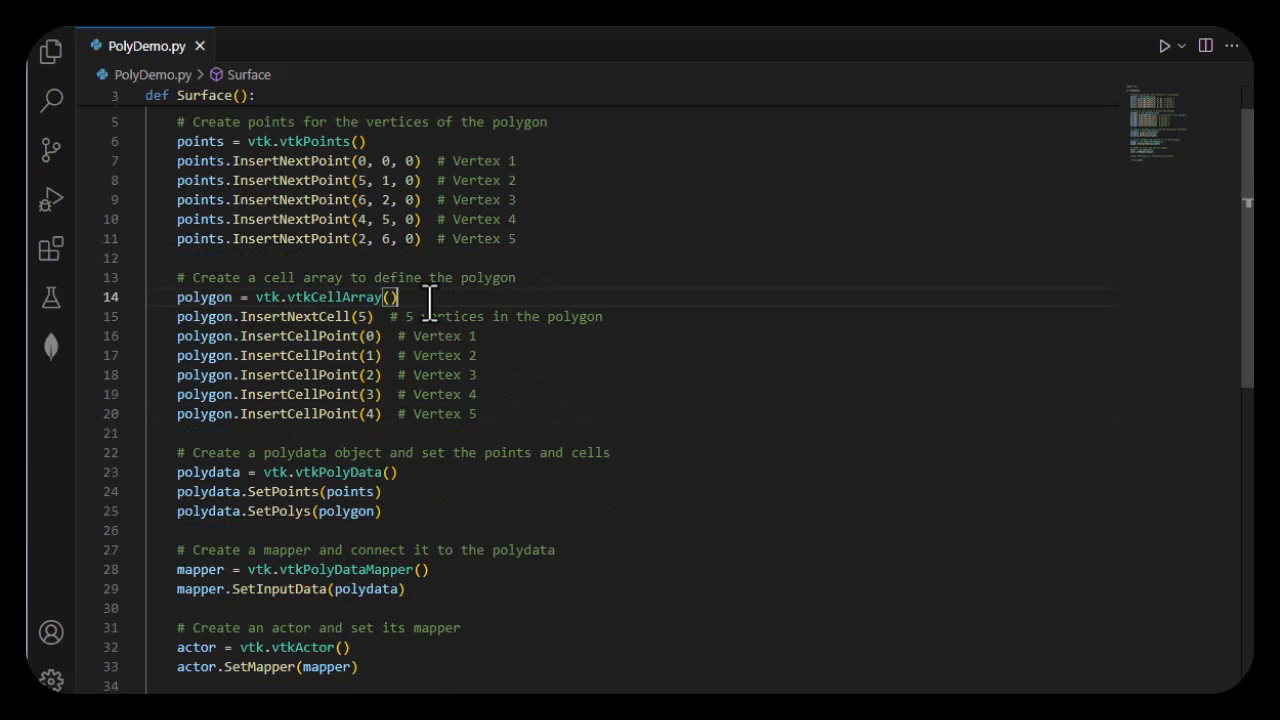
{"action": "mouse_move", "coordinate": [408, 490]}
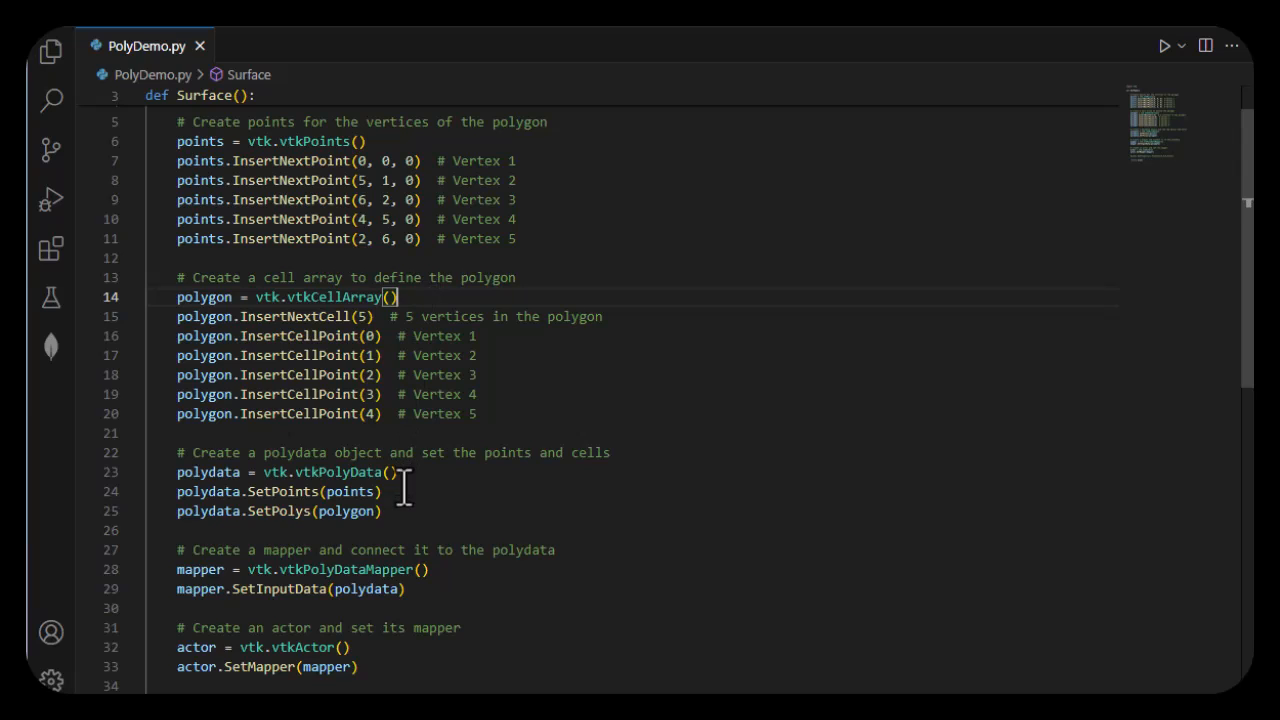
{"action": "scroll", "scroll_direction": "down", "scroll_amount": 3}
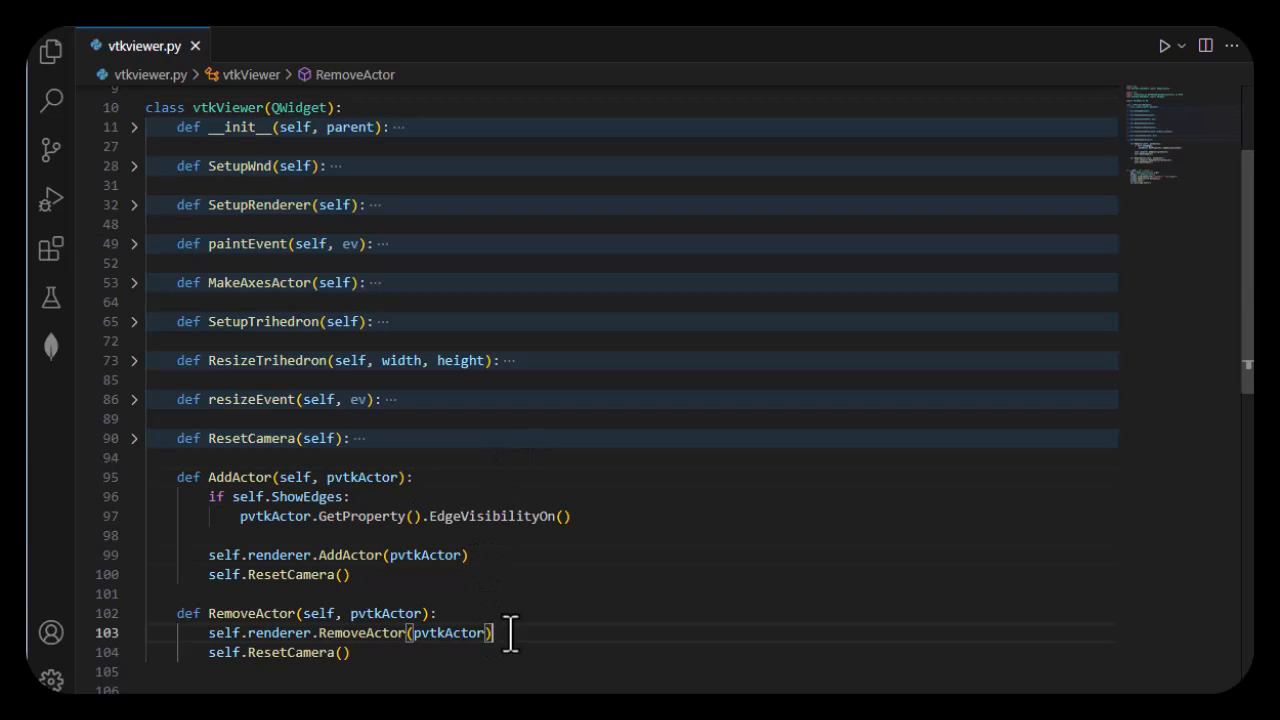
Launch vtkviewer.py to bring up the shaded surface model in the Vtk Viewer window.
{"action": "scroll", "scroll_direction": "down", "scroll_amount": 3}
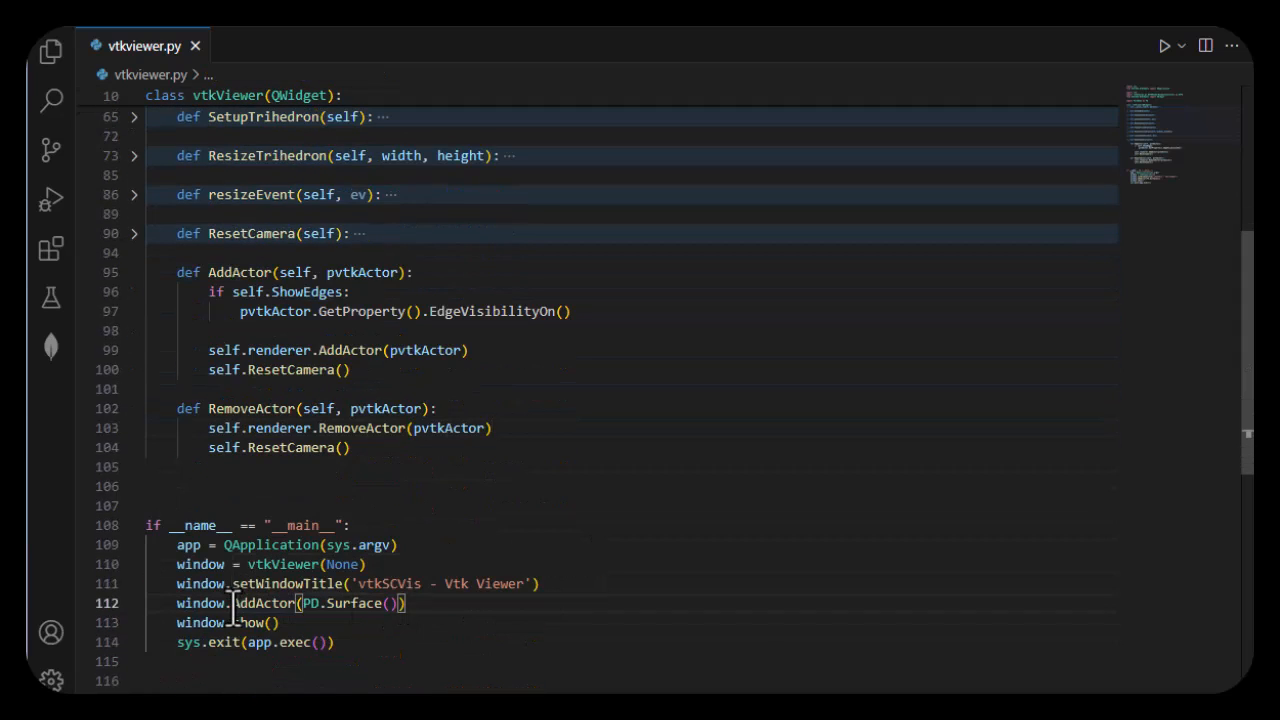
{"action": "double_click", "coordinate": [262, 604]}
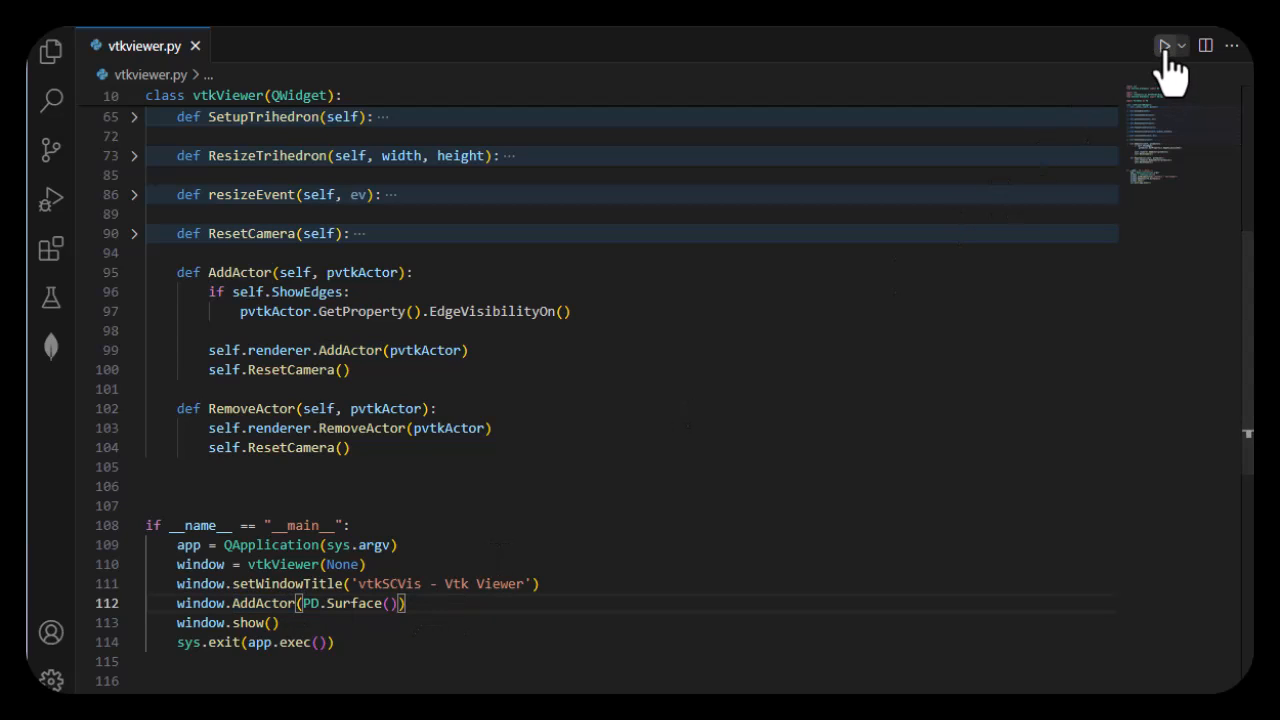
{"action": "left_click", "coordinate": [1164, 44]}
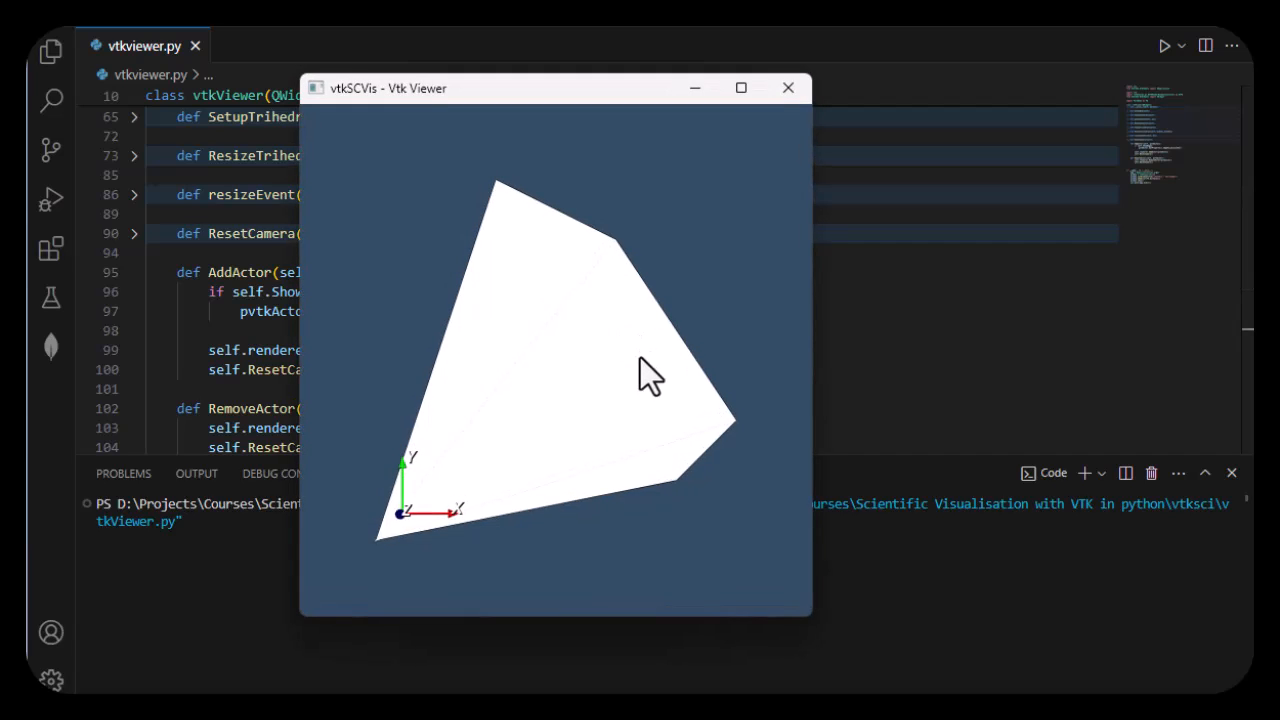
Rotate the surface model edge-on and back to face forward.
{"action": "left_click_drag", "start_coordinate": [650, 376], "coordinate": [636, 360]}
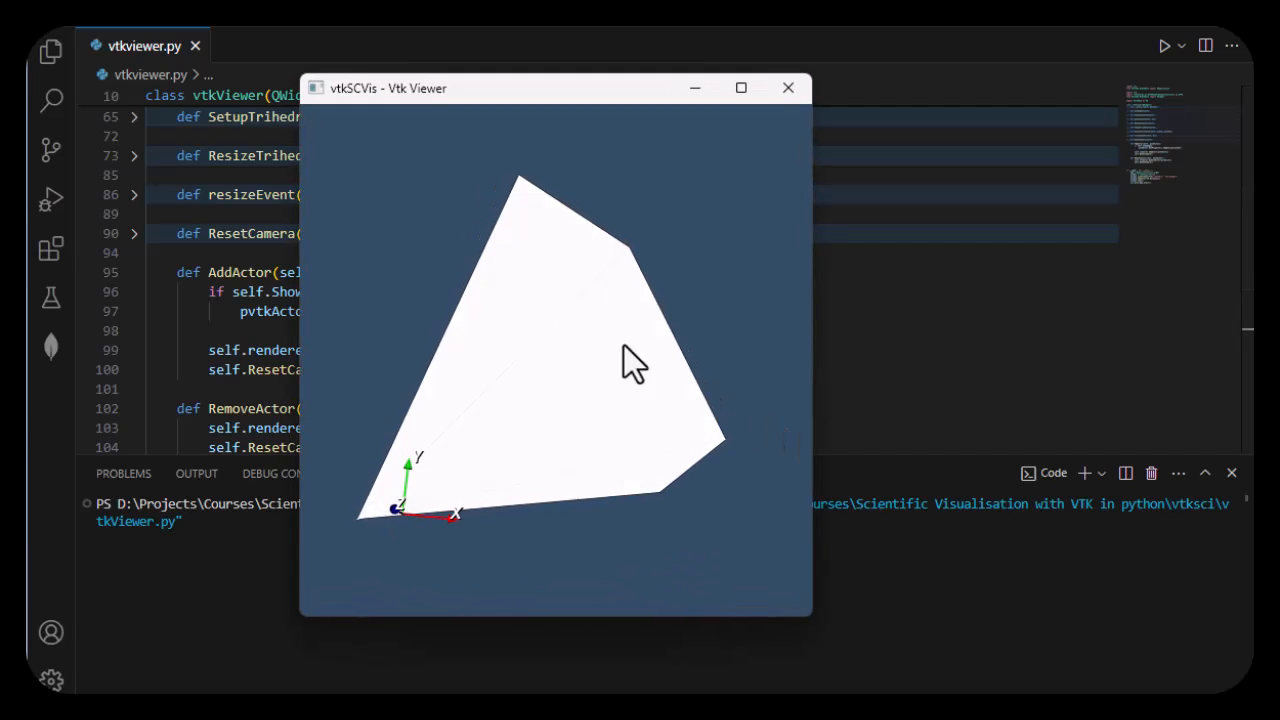
{"action": "left_click_drag", "start_coordinate": [636, 360], "coordinate": [484, 384]}
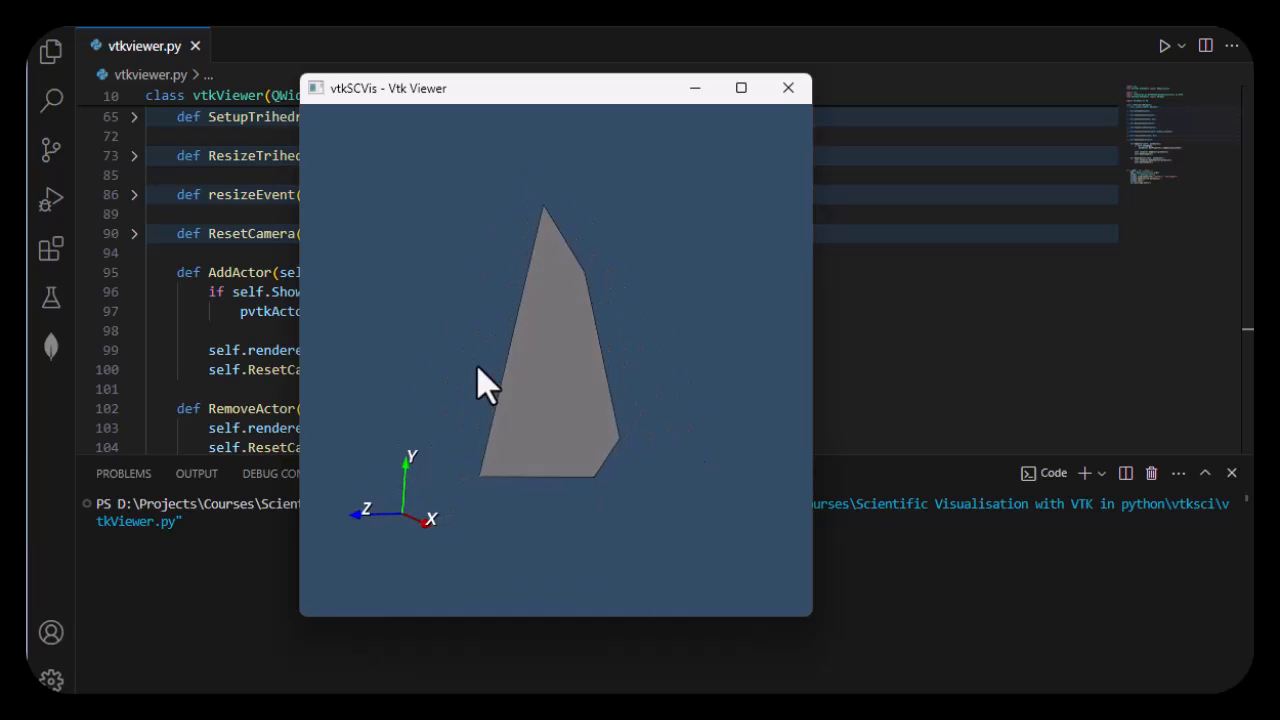
{"action": "left_click_drag", "start_coordinate": [484, 384], "coordinate": [616, 356]}
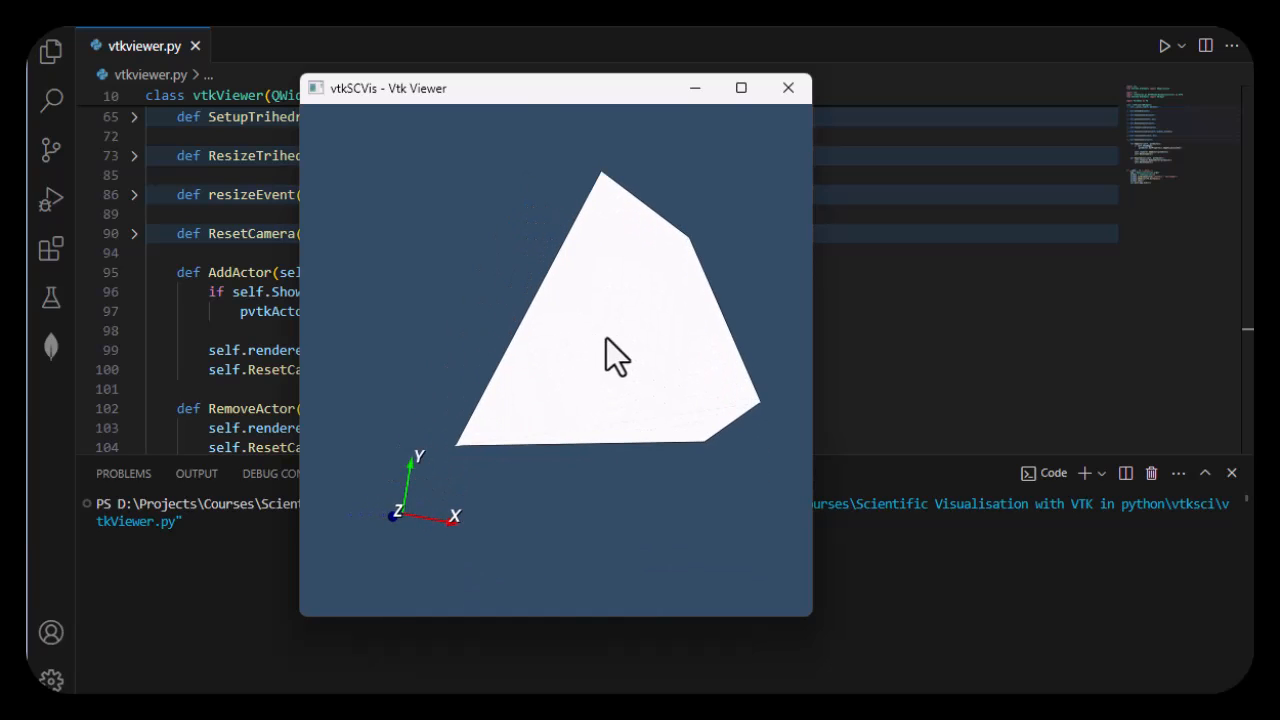
{"action": "left_click_drag", "start_coordinate": [616, 356], "coordinate": [610, 440]}
{"action": "type", "text": "num_actors = self.renderer.GetActors().GetNumberOfItems()"}
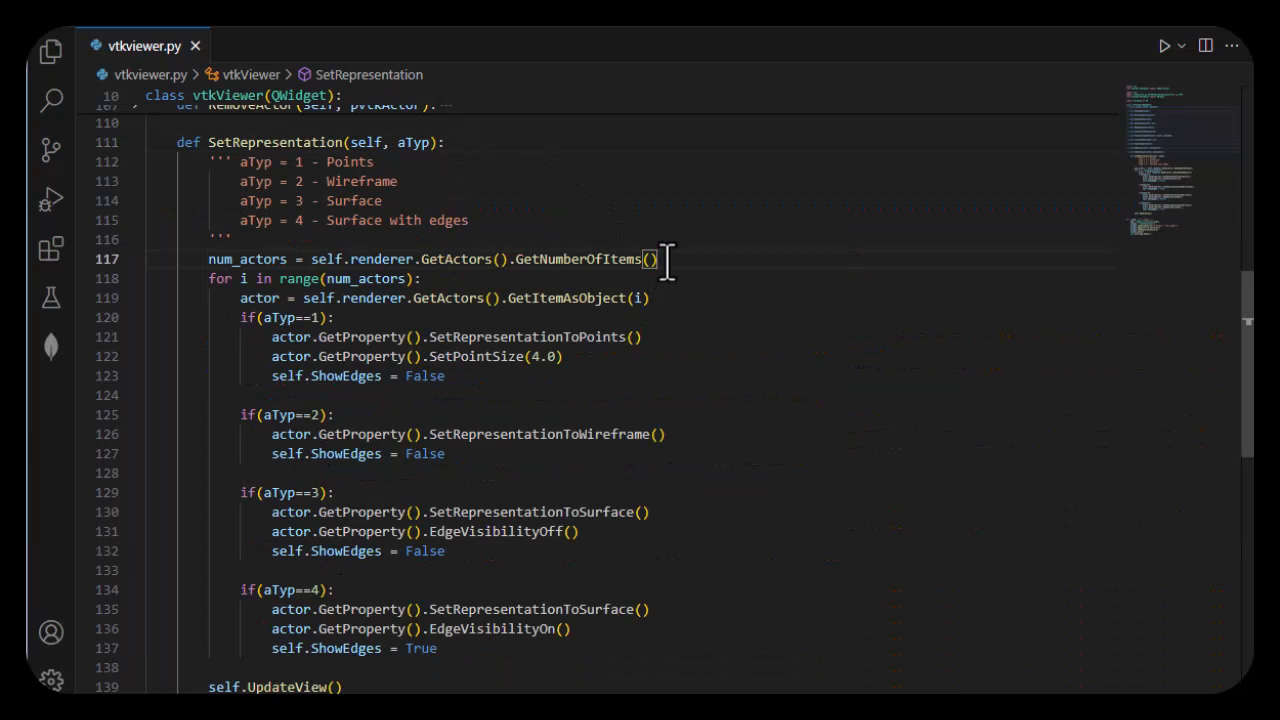
Scroll to the __main__ block where the Surface actor is added and SetRepresentation(1) is called.
{"action": "left_click", "coordinate": [664, 434]}
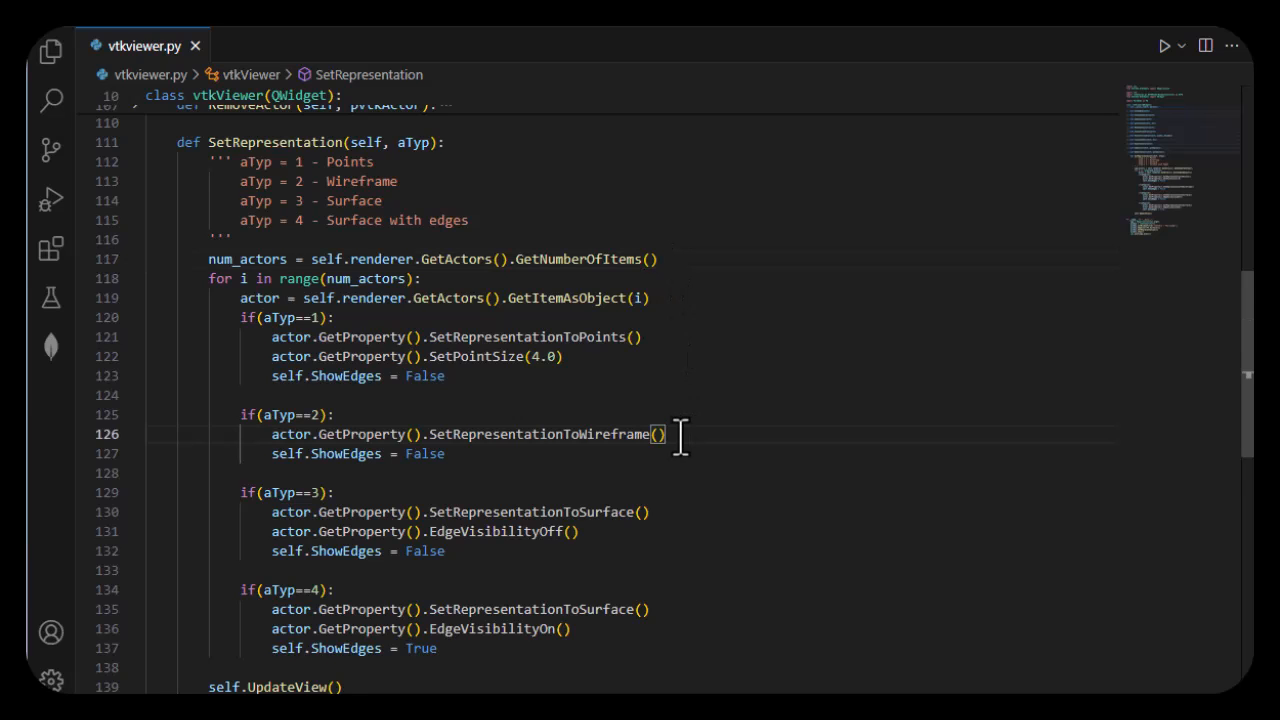
{"action": "scroll", "scroll_direction": "down", "scroll_amount": 3}
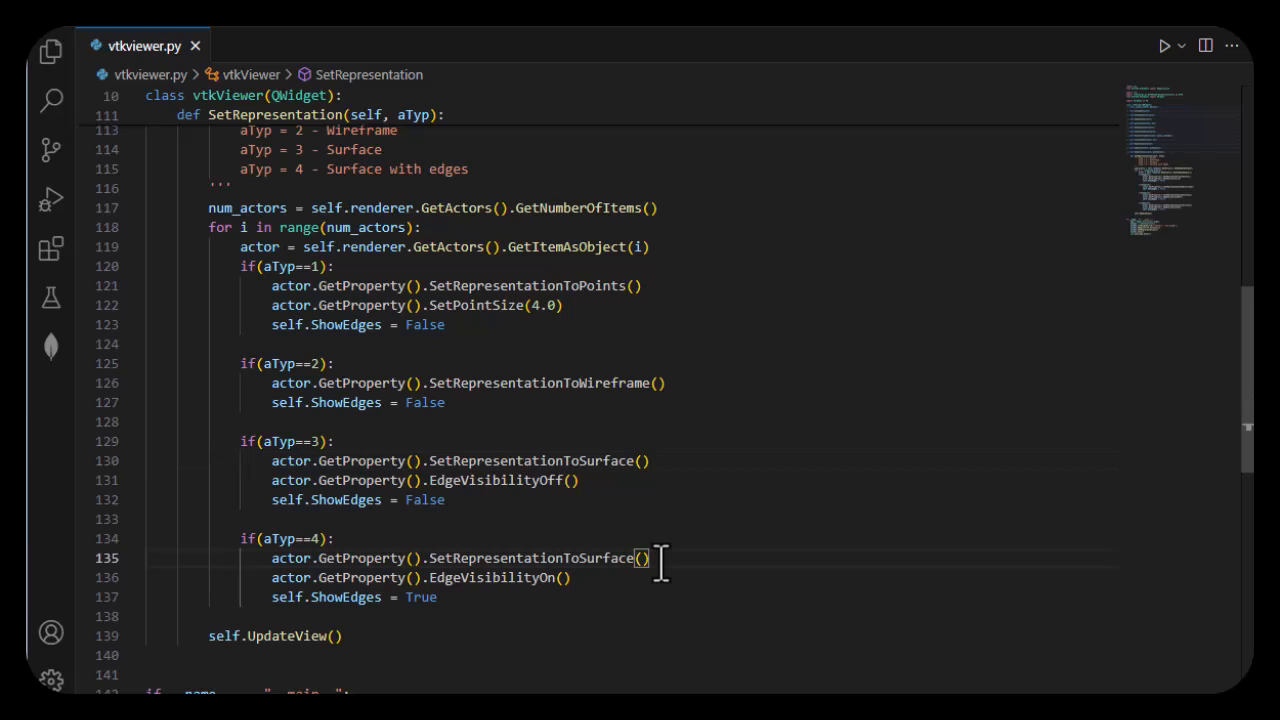
{"action": "scroll", "scroll_direction": "down", "scroll_amount": 3}
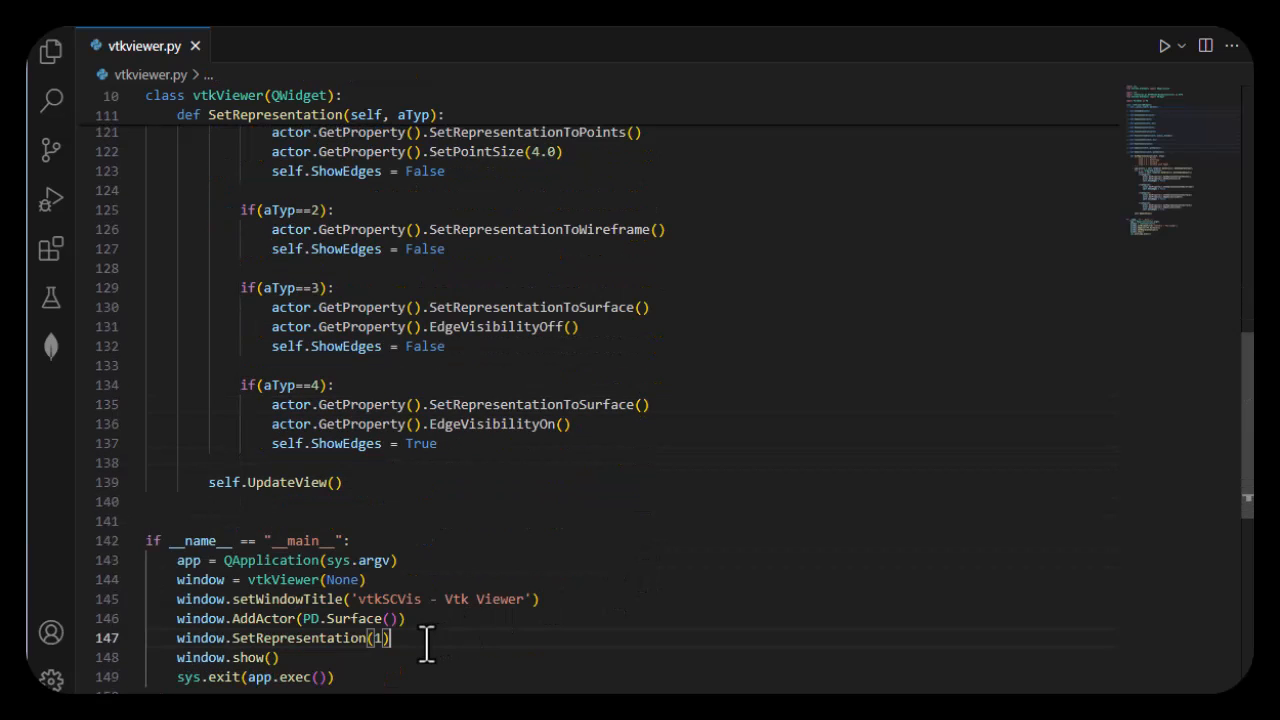
{"action": "mouse_move", "coordinate": [1164, 46]}
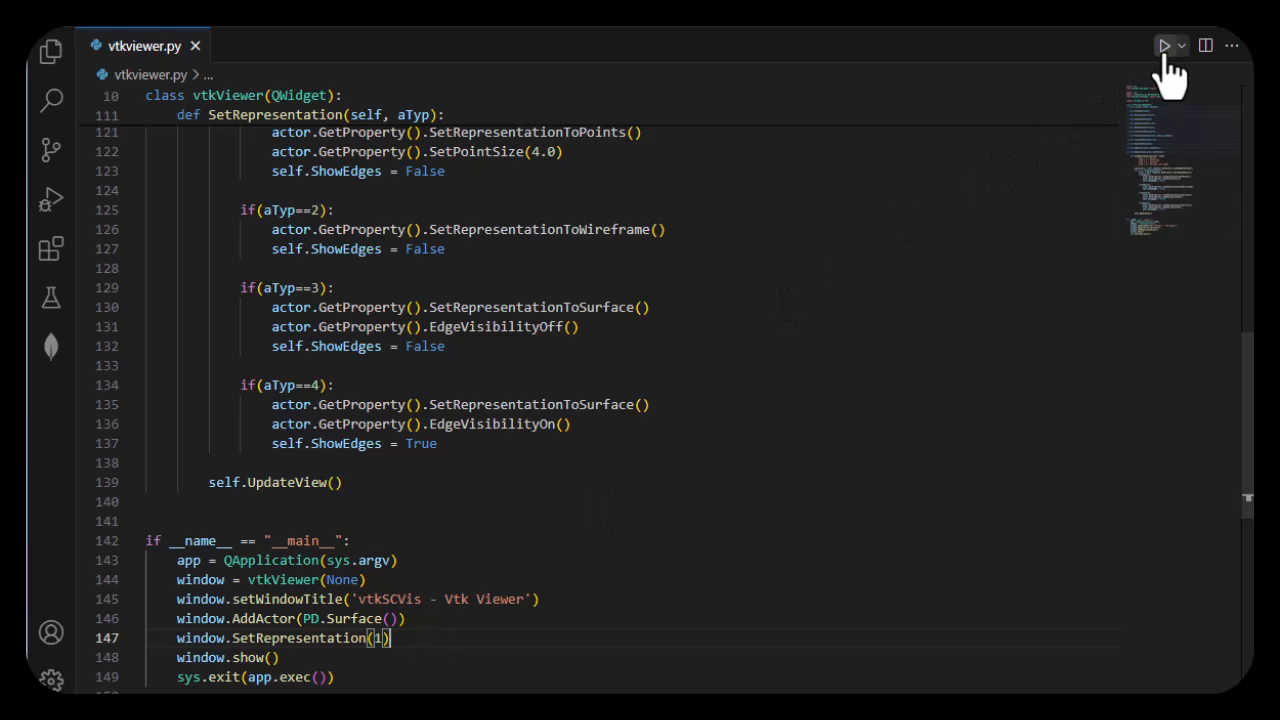
Run the viewer in points mode, then with SetRepresentation(2) for wireframe, closing each viewer.
{"action": "left_click", "coordinate": [1164, 44]}
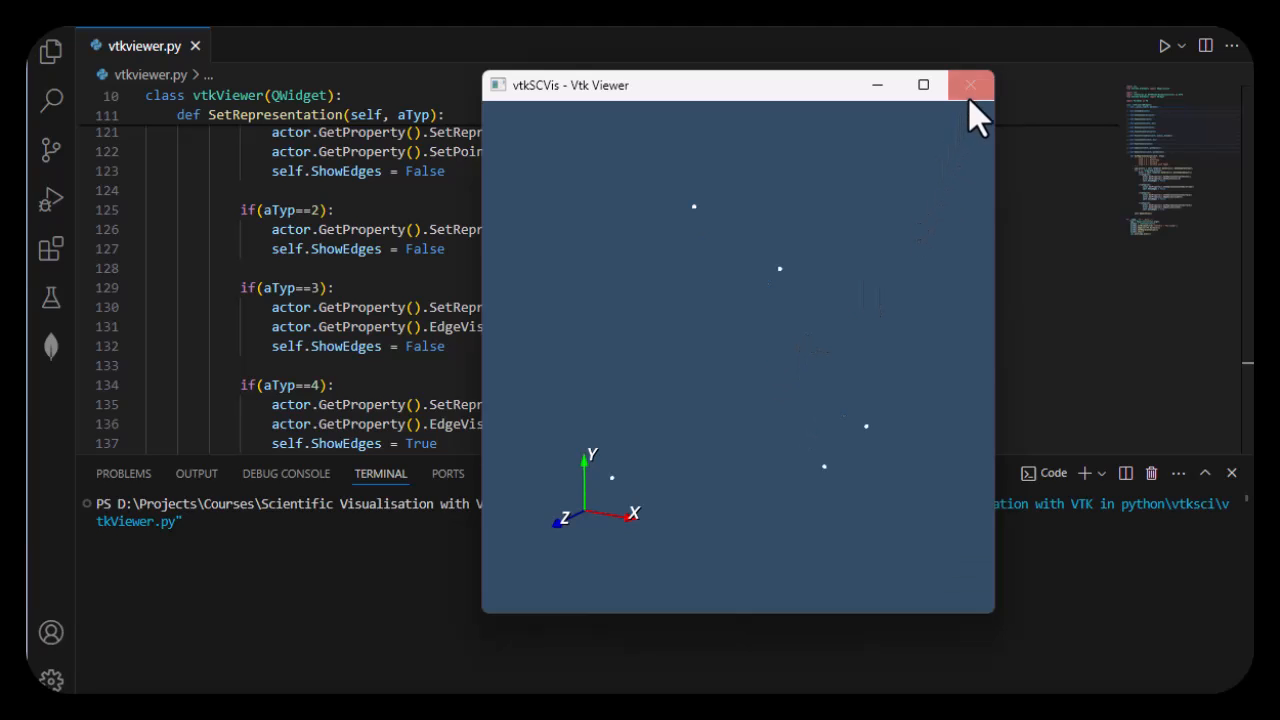
{"action": "left_click", "coordinate": [968, 84]}
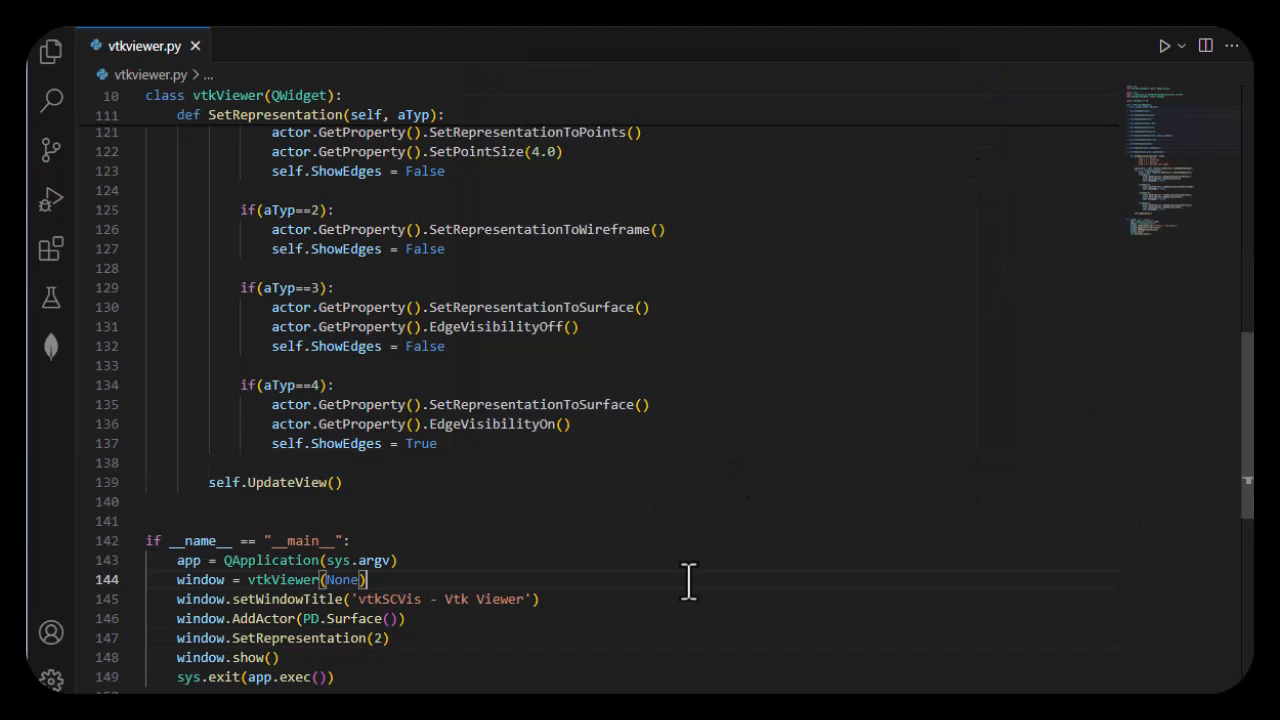
{"action": "mouse_move", "coordinate": [544, 600]}
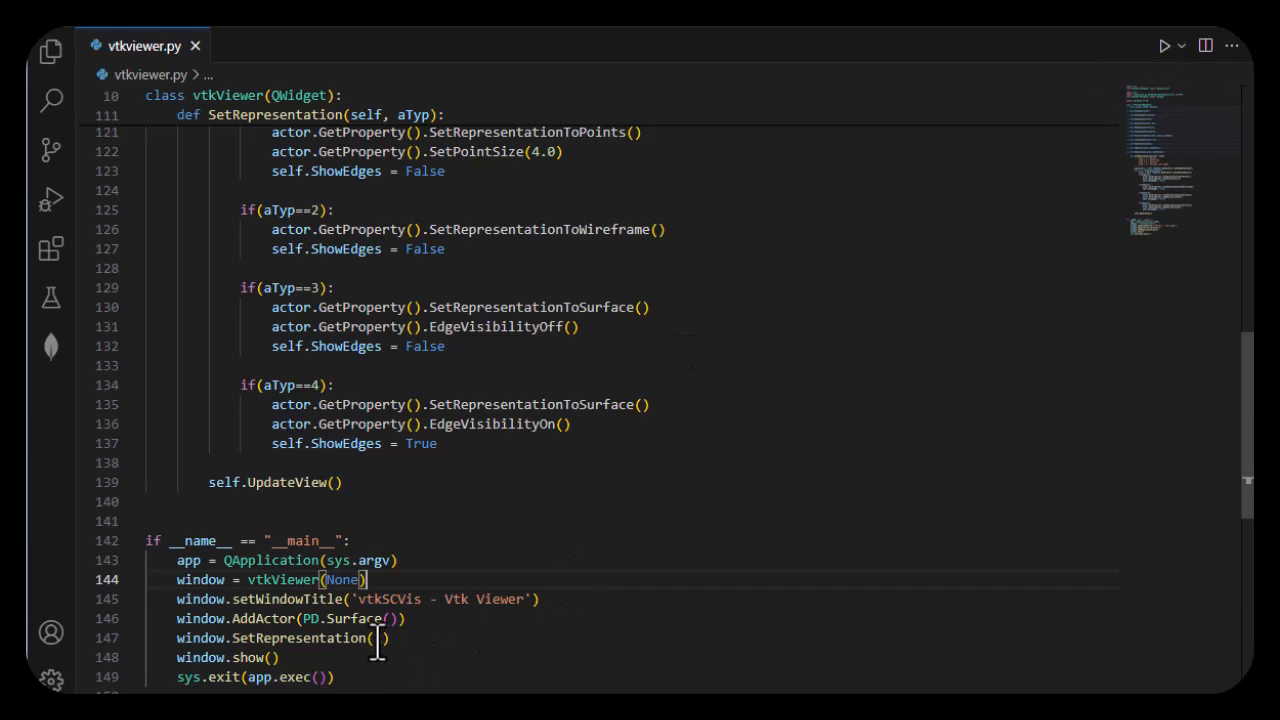
{"action": "type", "text": "2"}
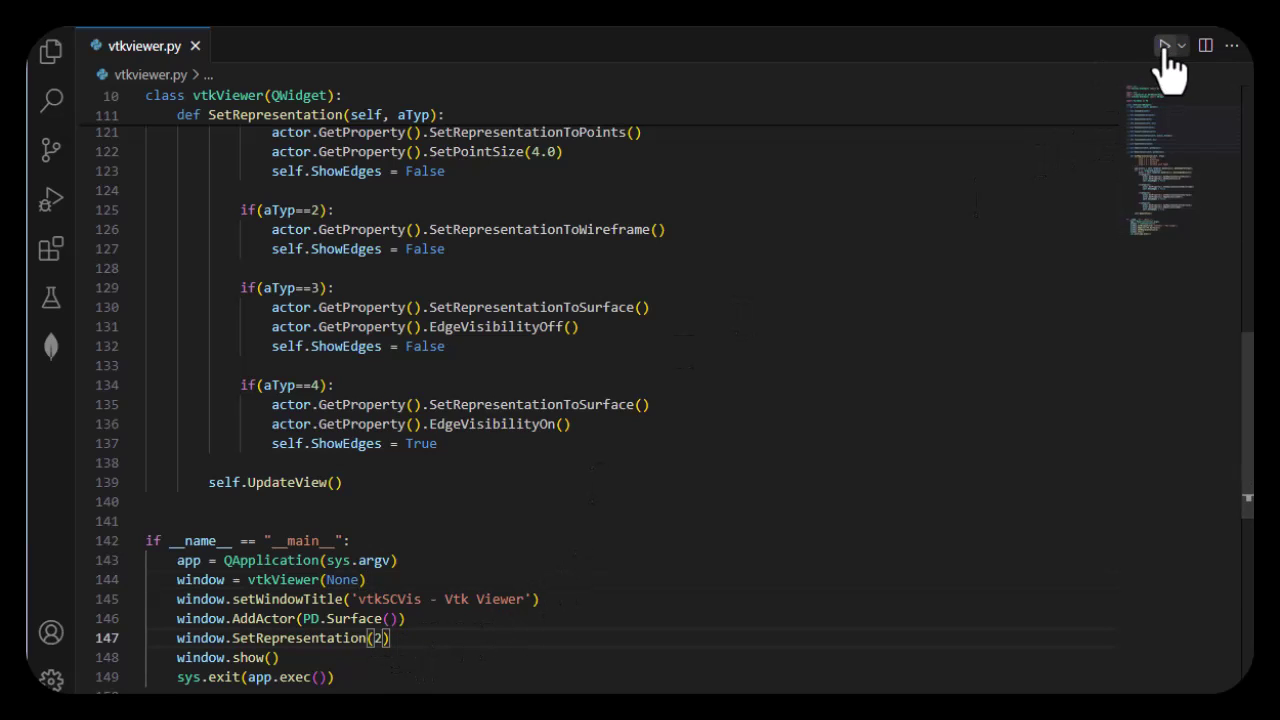
{"action": "left_click", "coordinate": [1164, 44]}
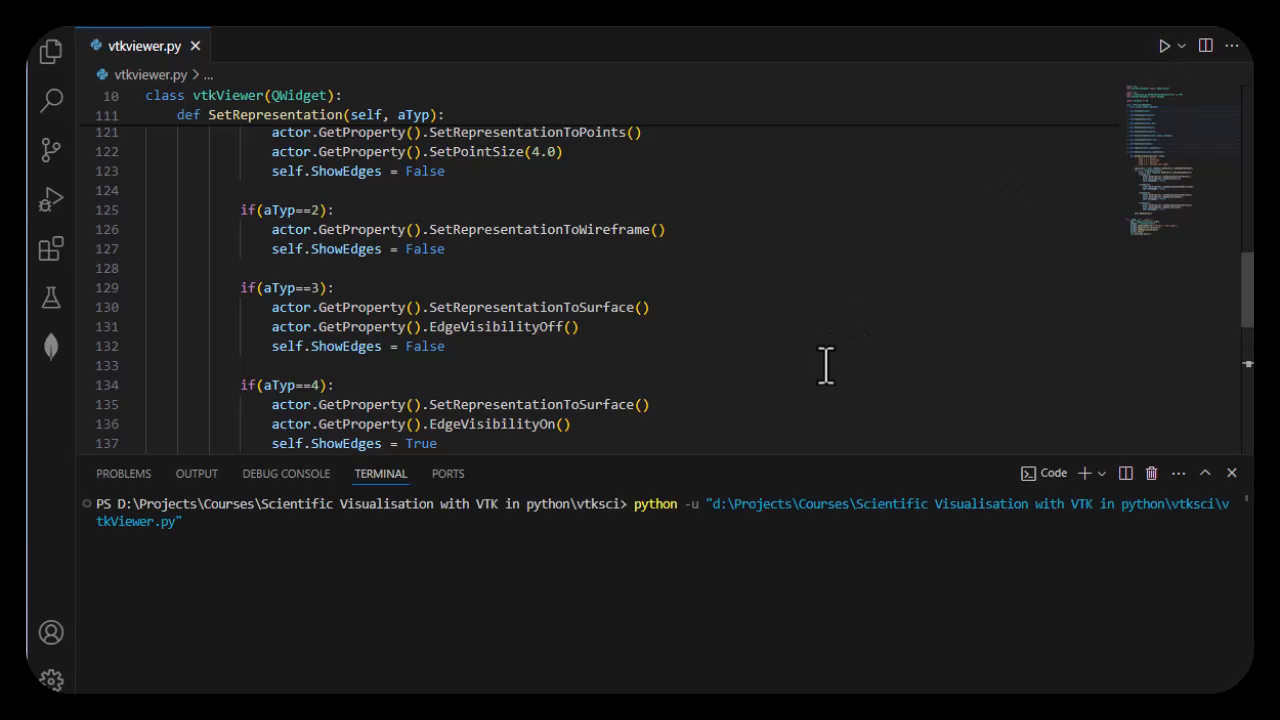
{"action": "left_click", "coordinate": [1164, 44]}
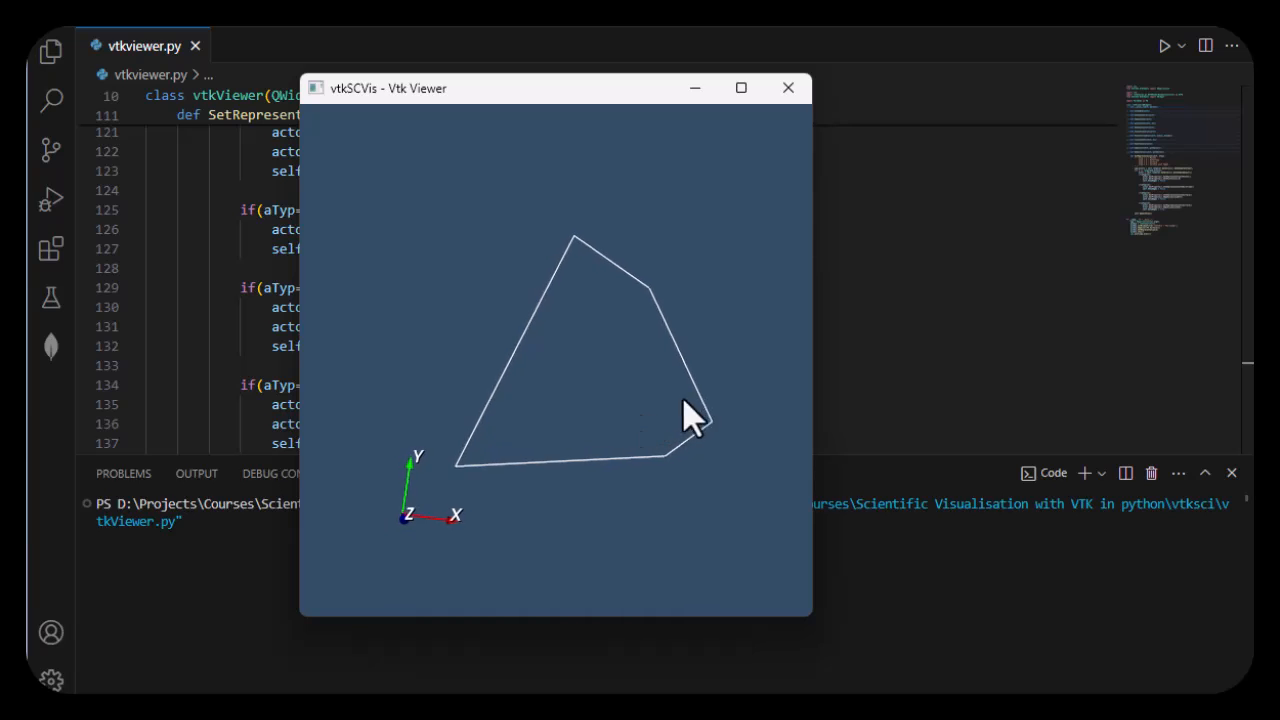
{"action": "left_click", "coordinate": [788, 88]}
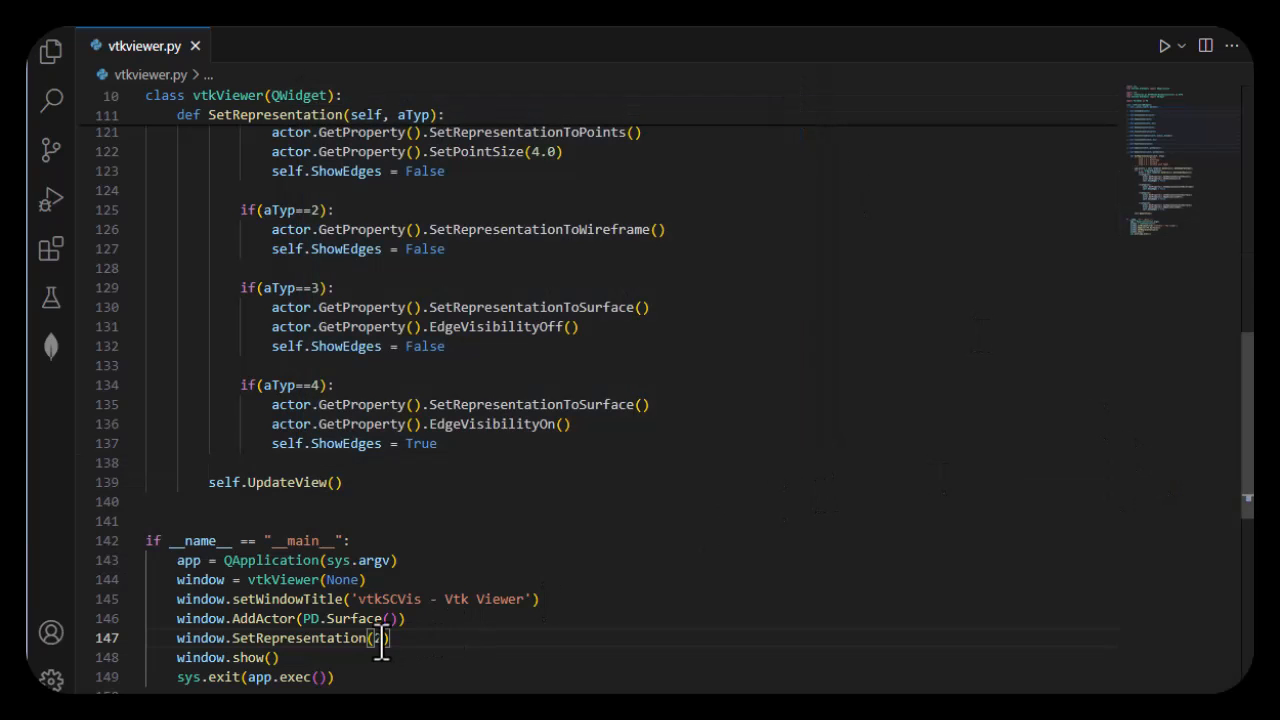
Run the viewer with SetRepresentation(3) and inspect the shaded surface.
{"action": "type", "text": "3"}
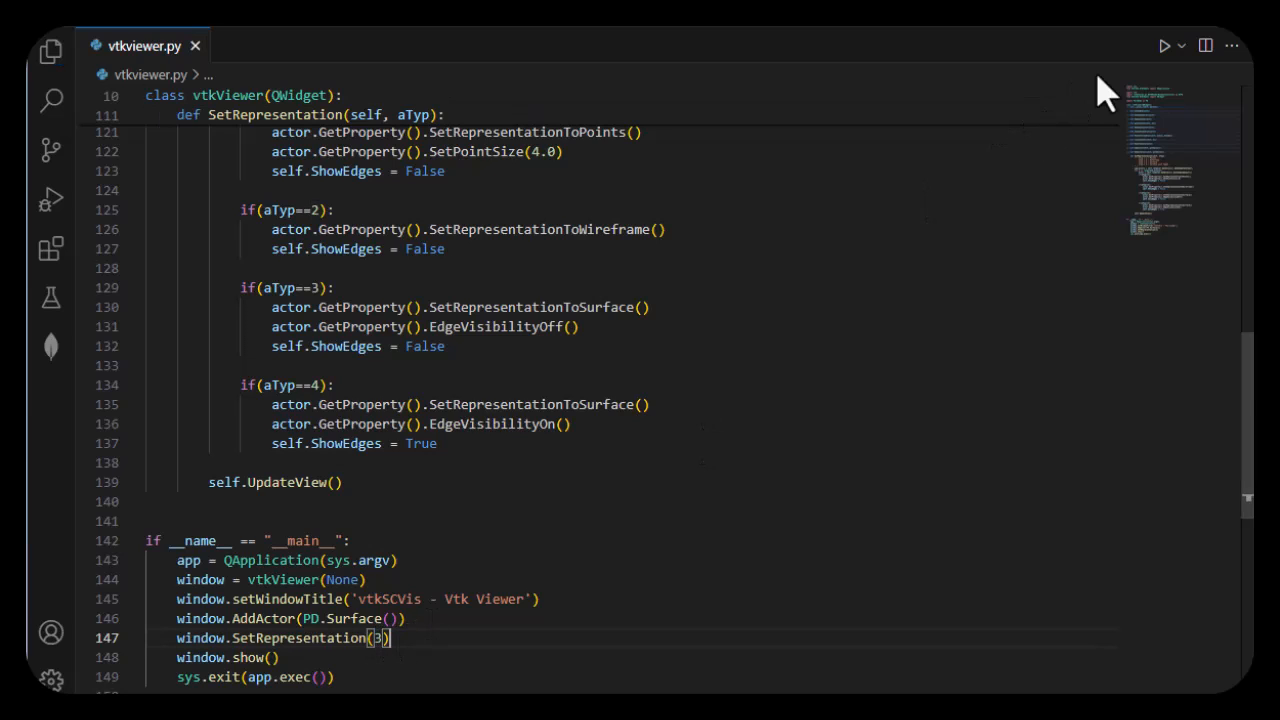
{"action": "left_click", "coordinate": [1164, 44]}
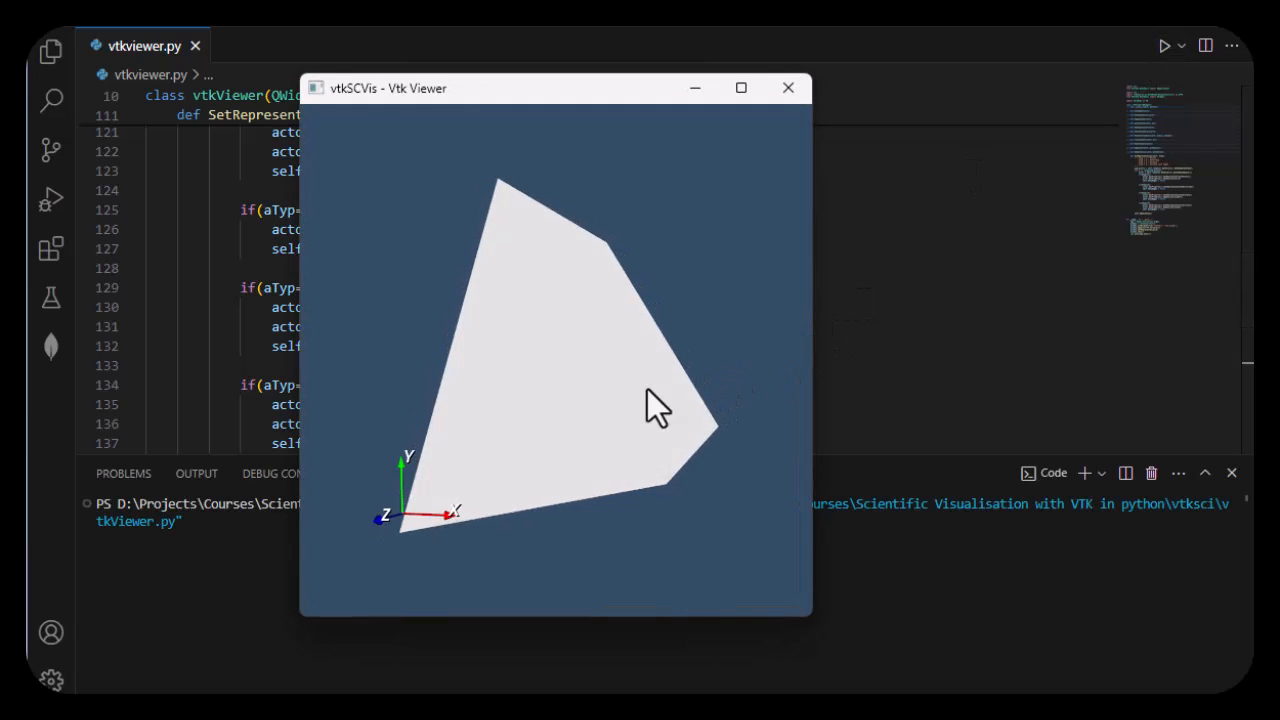
{"action": "left_click_drag", "start_coordinate": [660, 410], "coordinate": [650, 420]}
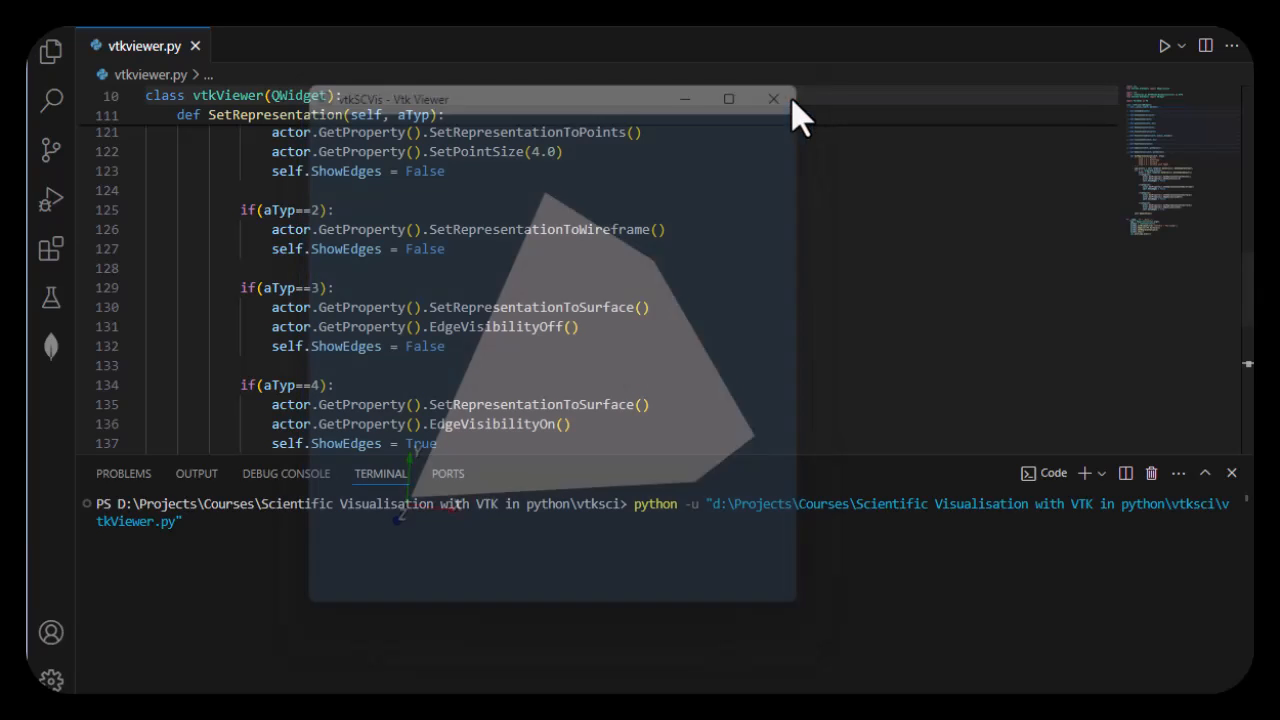
{"action": "left_click", "coordinate": [772, 100]}
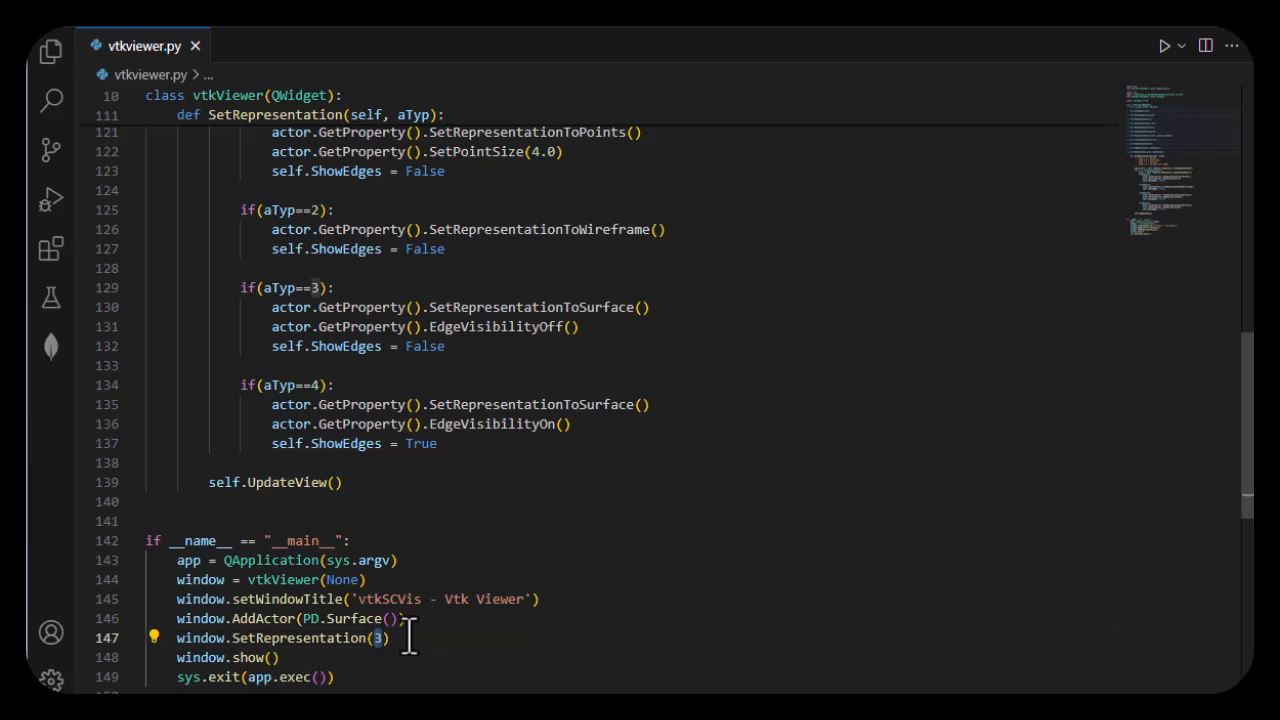
Run the viewer with SetRepresentation(4) and inspect the surface with edges.
{"action": "type", "text": "4"}
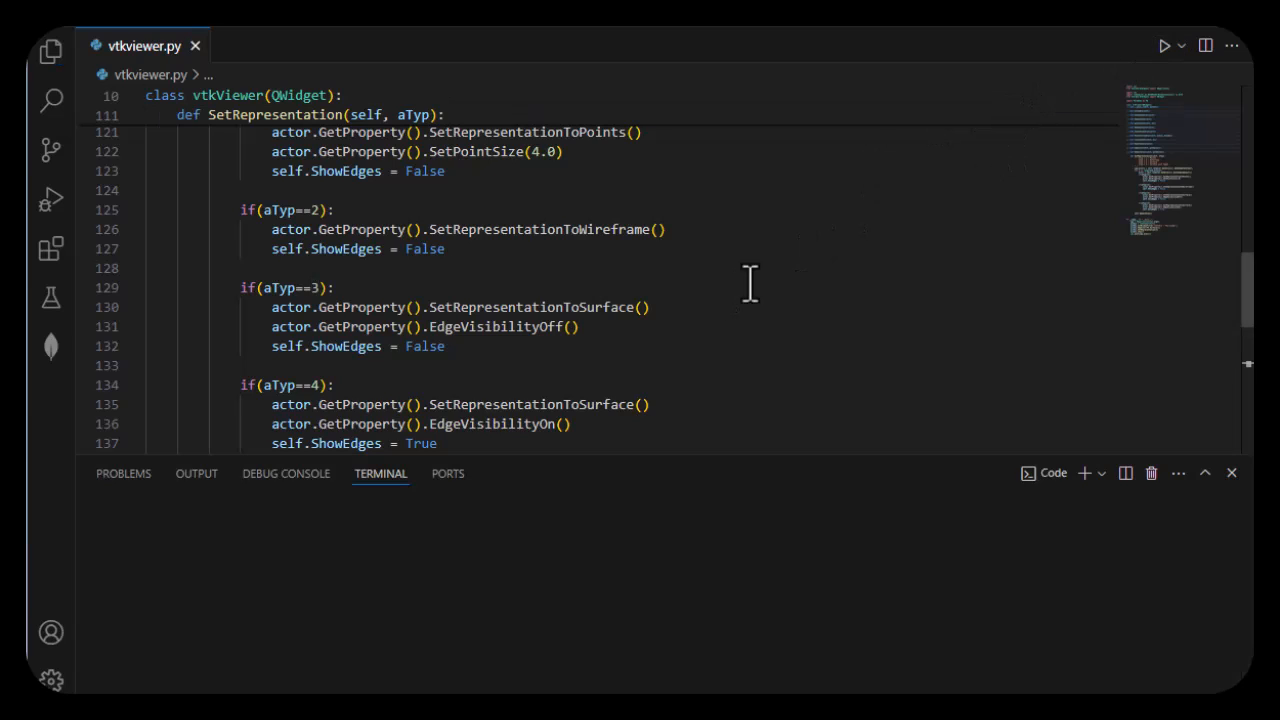
{"action": "left_click", "coordinate": [1164, 44]}
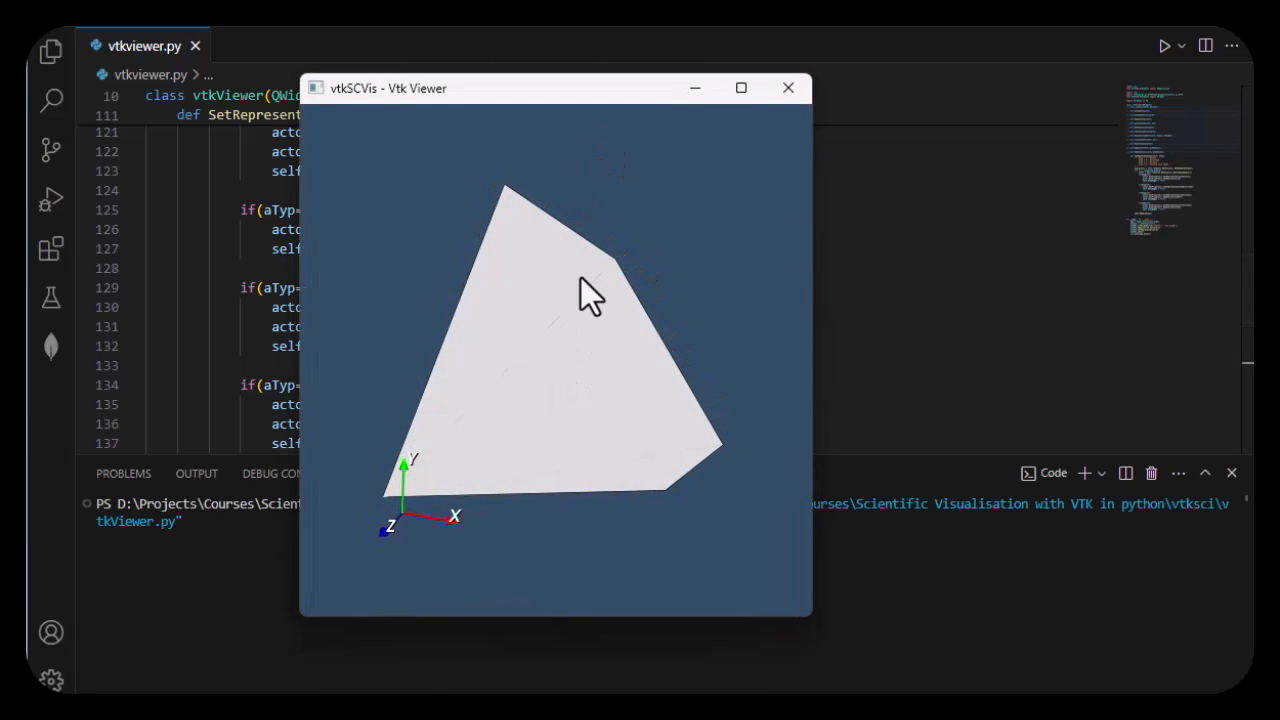
{"action": "mouse_move", "coordinate": [546, 378]}
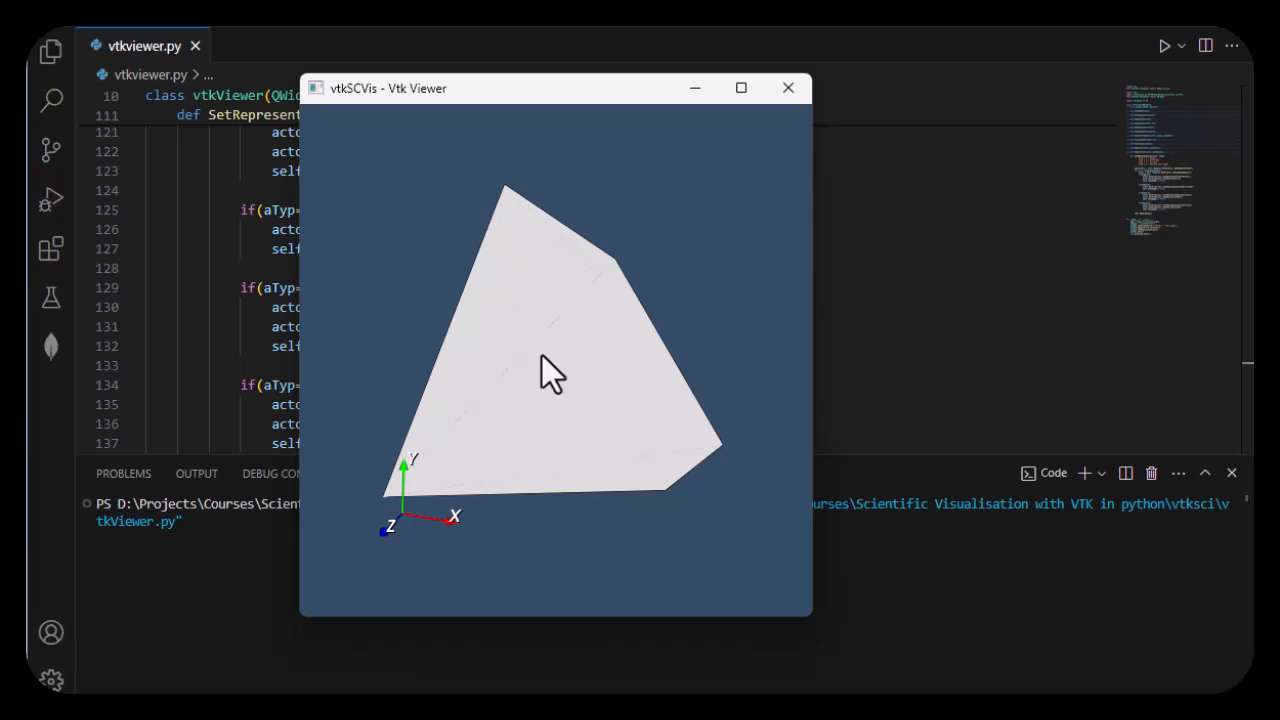
{"action": "left_click_drag", "start_coordinate": [556, 376], "coordinate": [536, 340]}
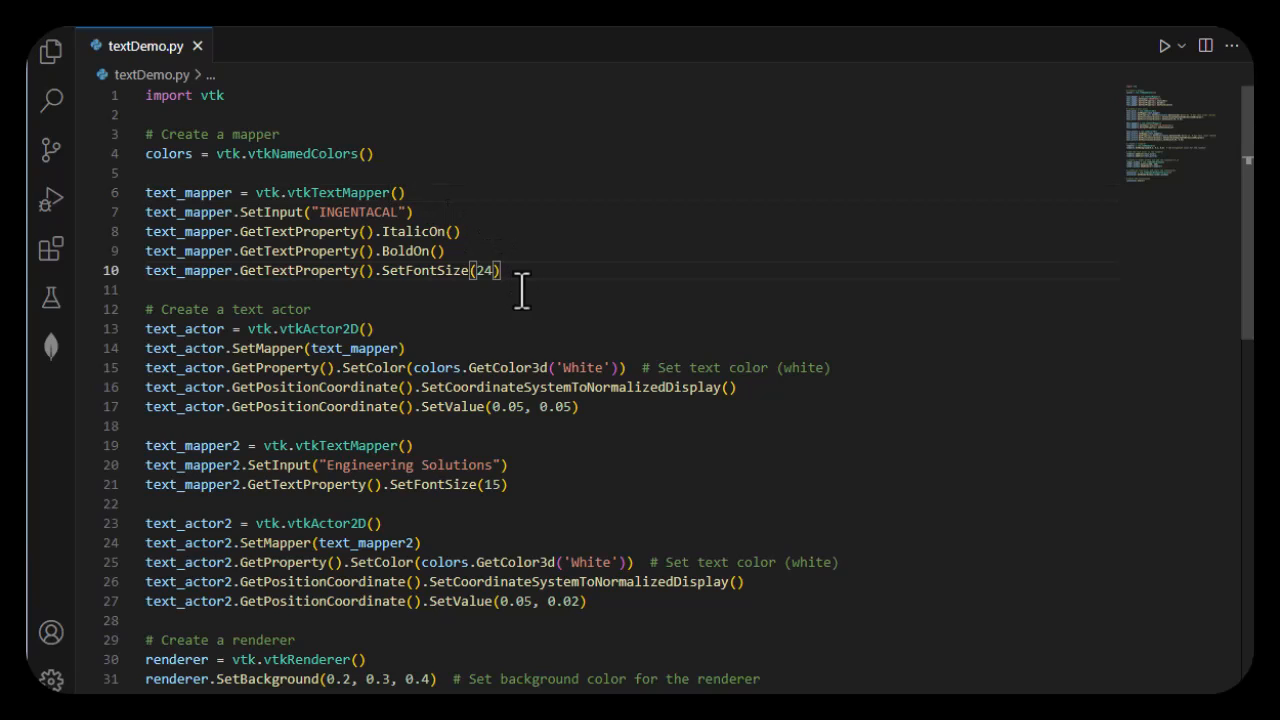
{"action": "left_click", "coordinate": [732, 388]}
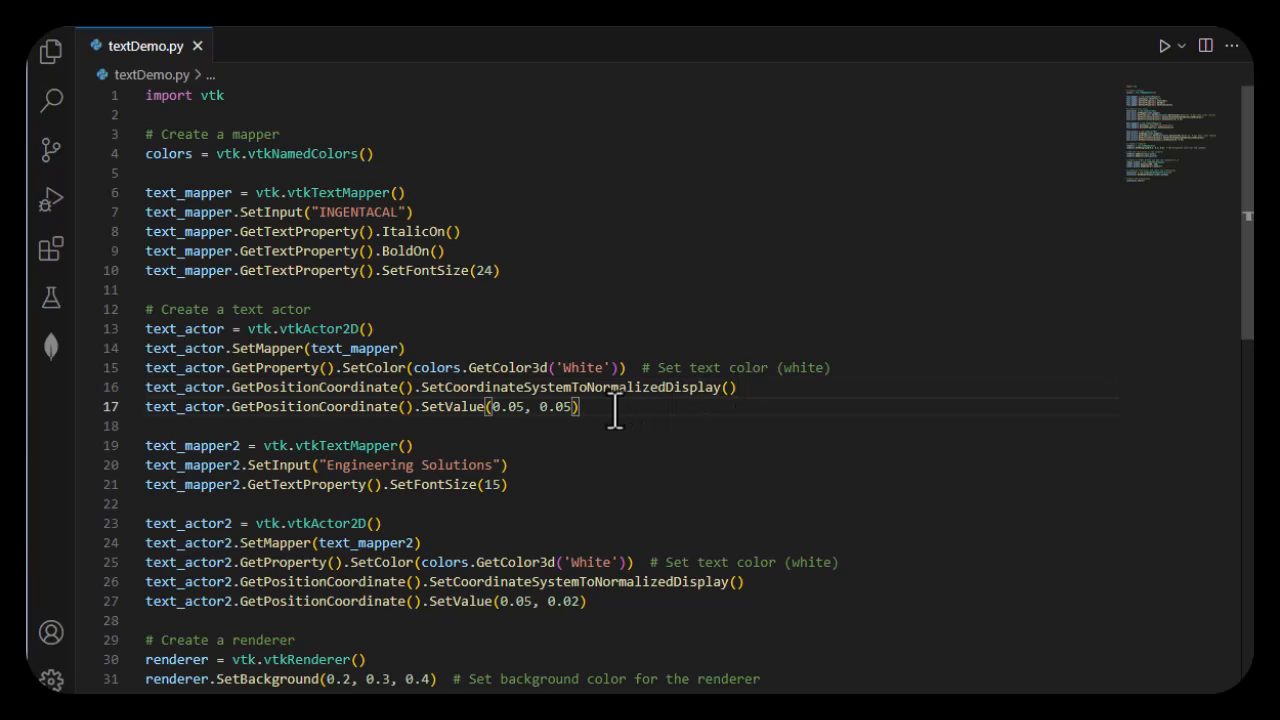
{"action": "left_click", "coordinate": [508, 464]}
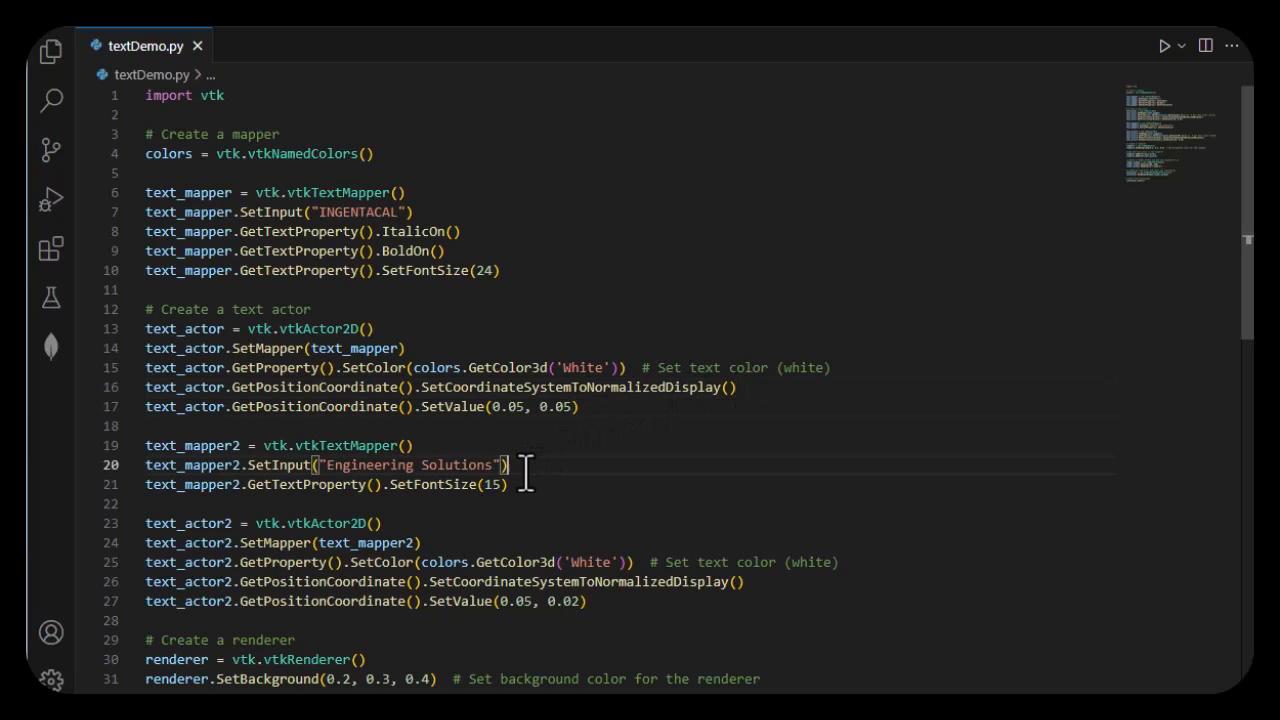
{"action": "left_click", "coordinate": [516, 484]}
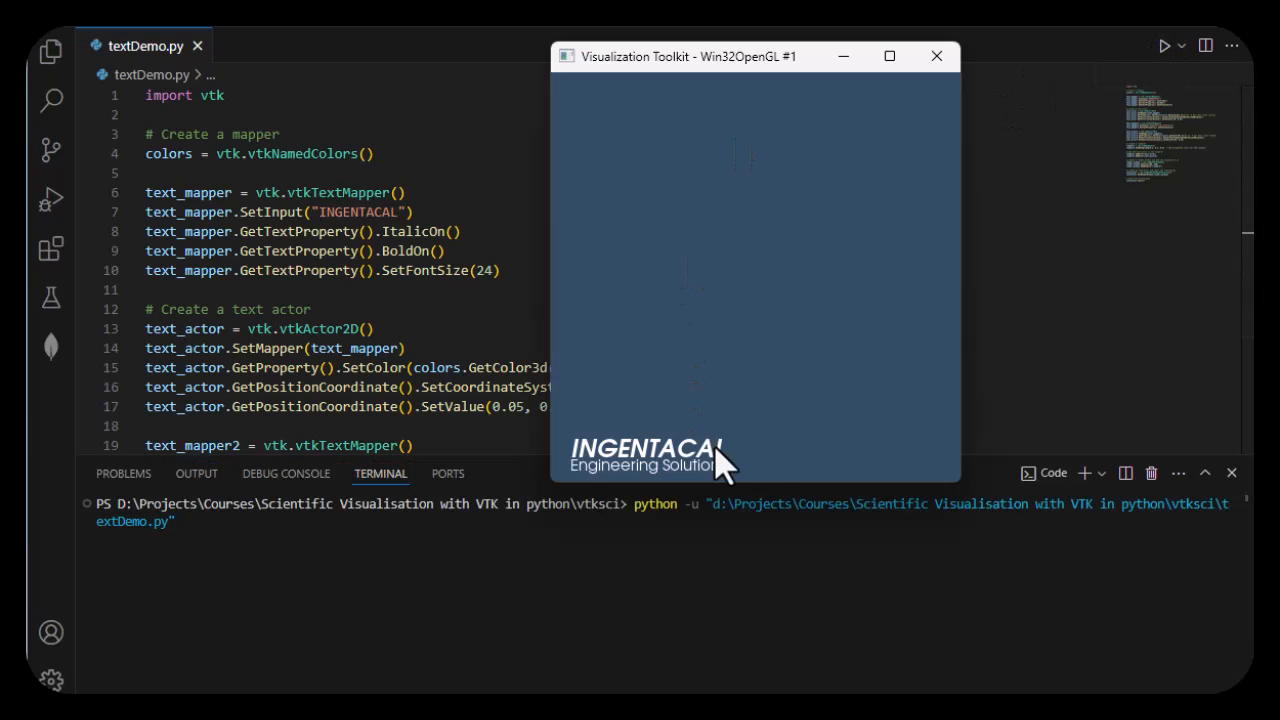
Shorten the textDemo.py render window showing INGENTACAL above Engineering Solutions.
{"action": "left_click_drag", "start_coordinate": [782, 486], "coordinate": [782, 424]}
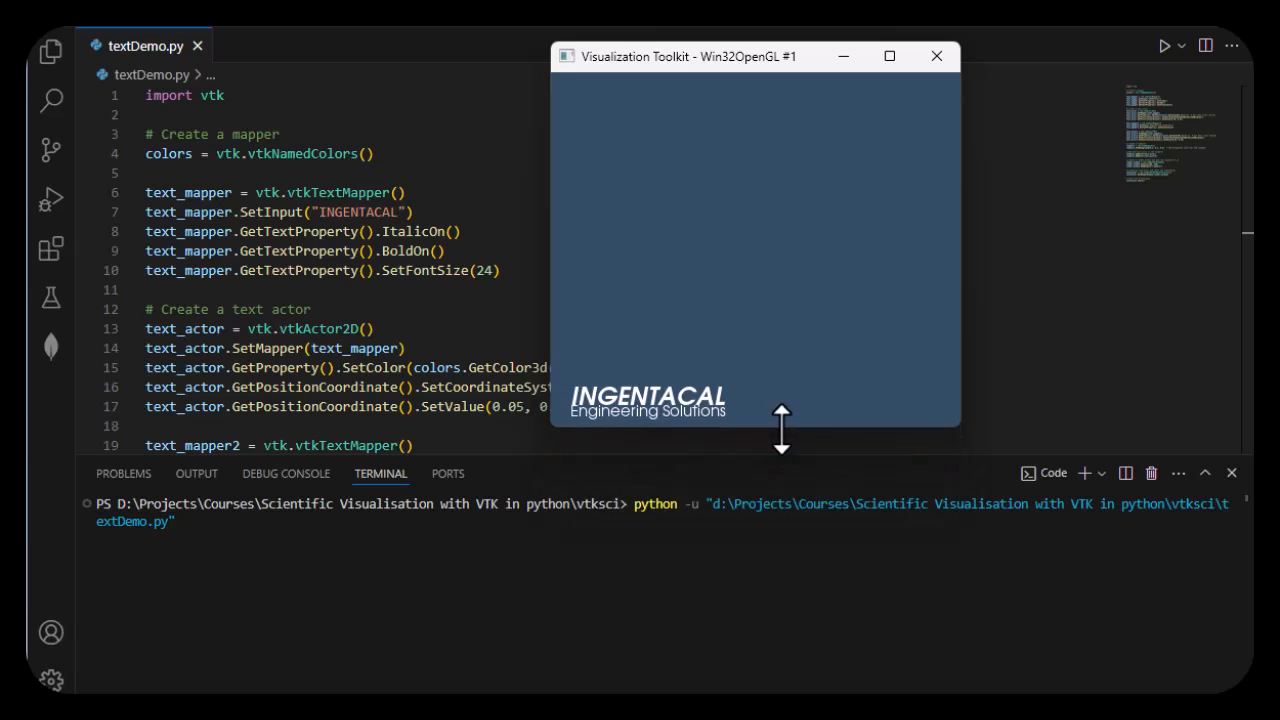